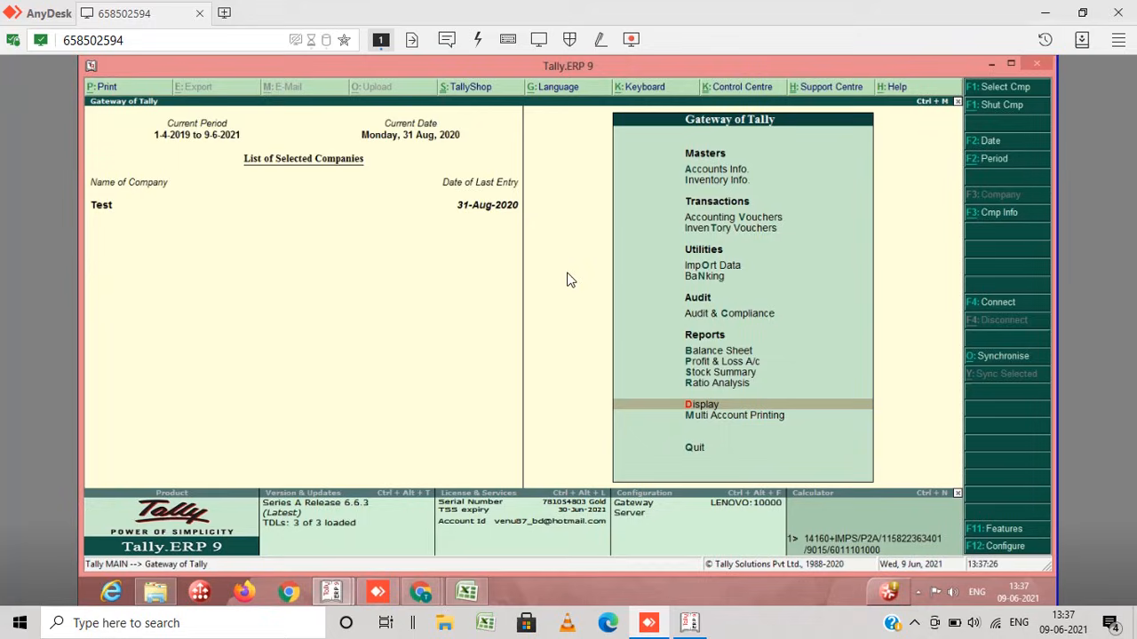
pyautogui.moveTo(636, 292)
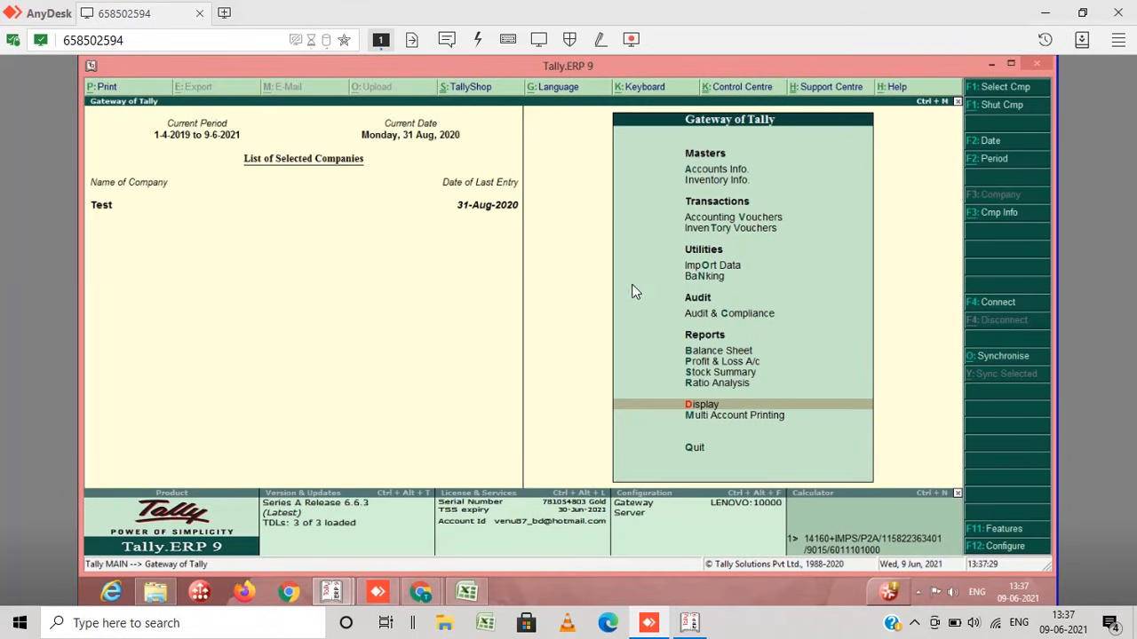
pyautogui.moveTo(619, 273)
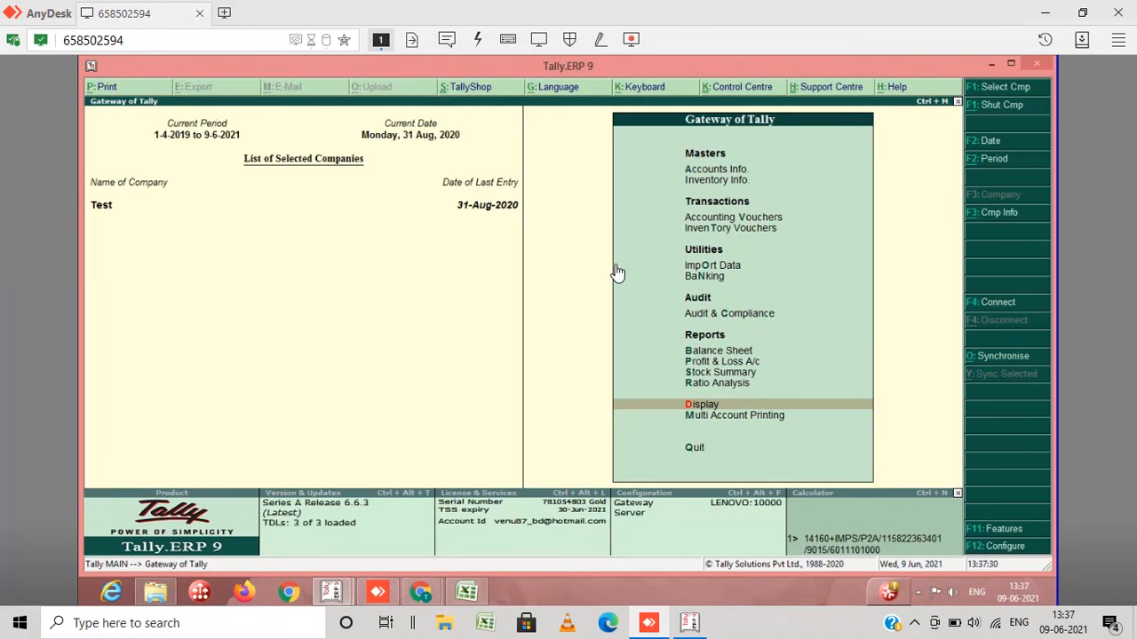
pyautogui.moveTo(668, 284)
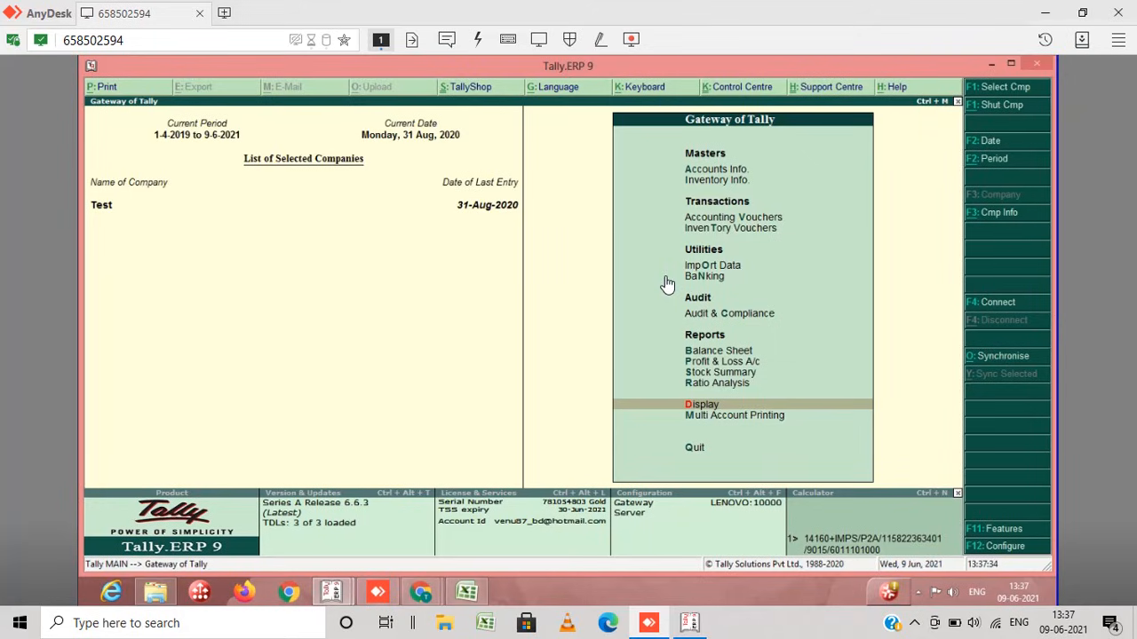
pyautogui.moveTo(771, 272)
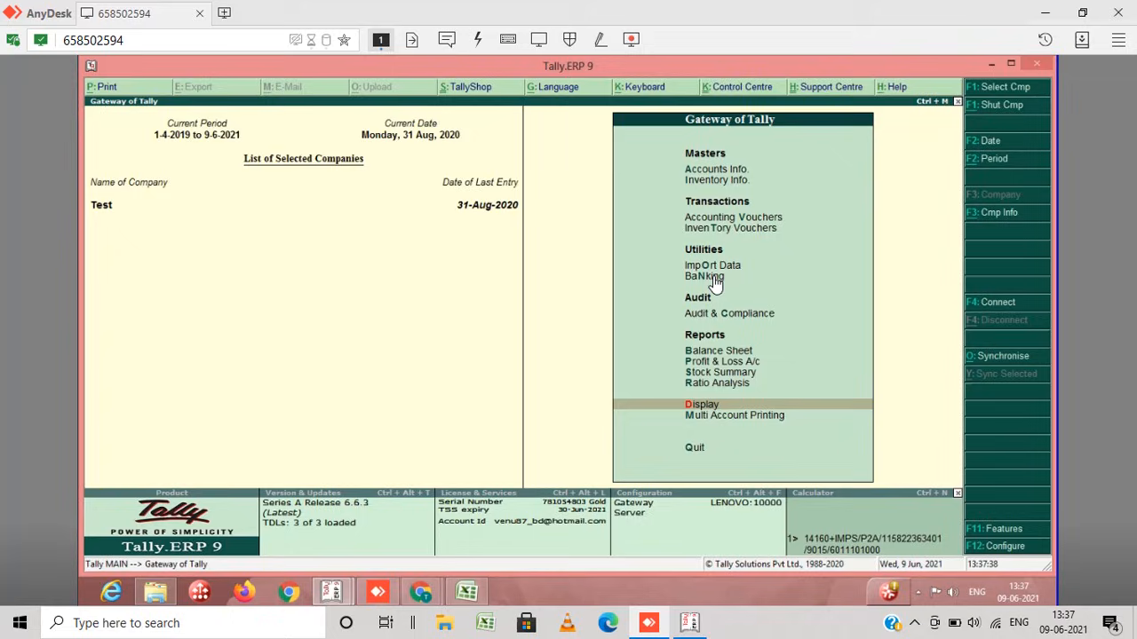
# From the Gateway of Tally reach Accounts Info > Ledgers after backing out of Banking.
pyautogui.click(703, 277)
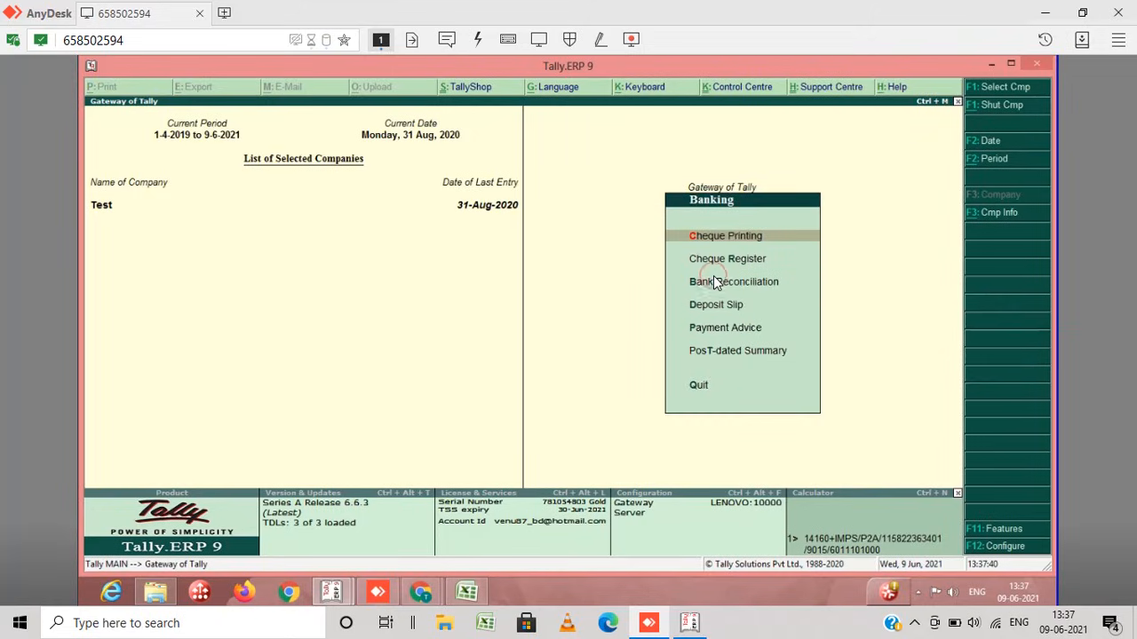
pyautogui.press('Escape')
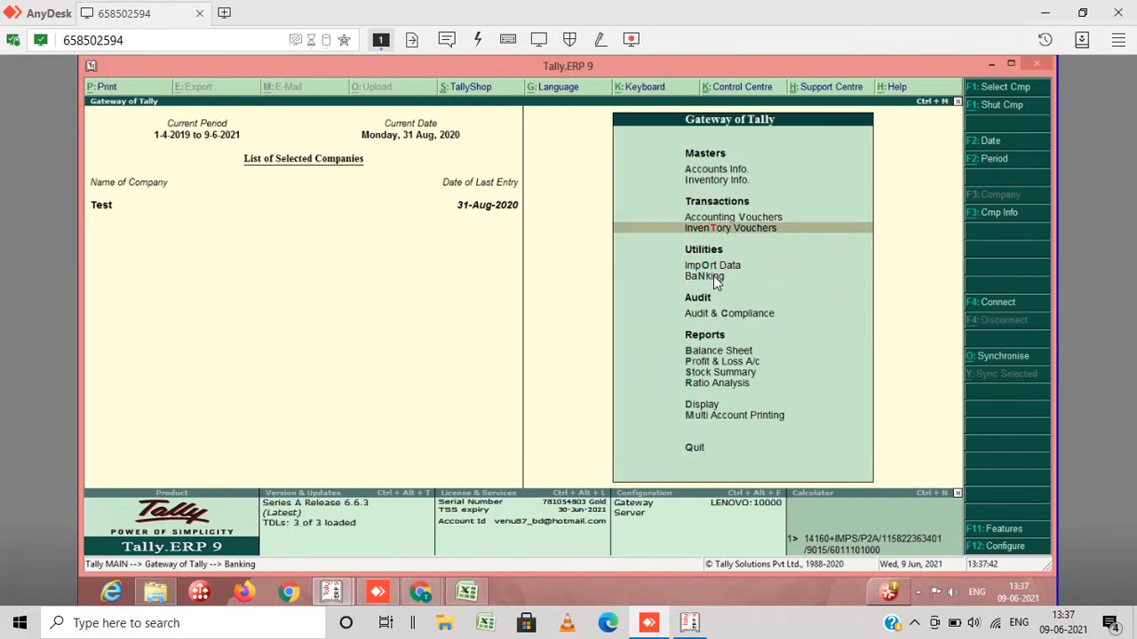
pyautogui.click(703, 277)
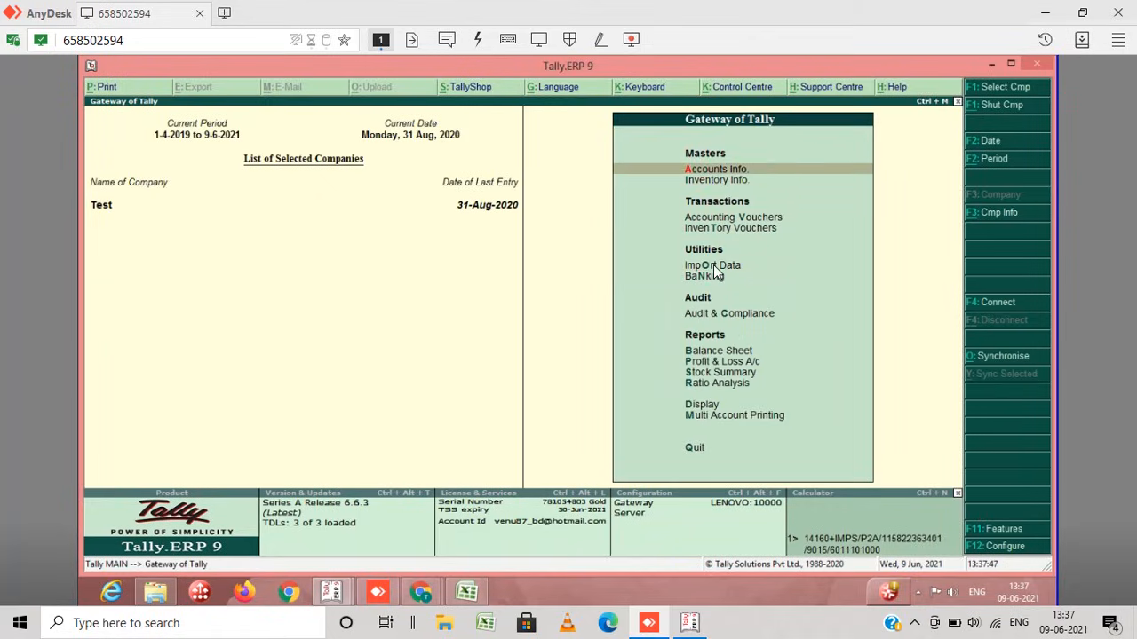
pyautogui.click(715, 169)
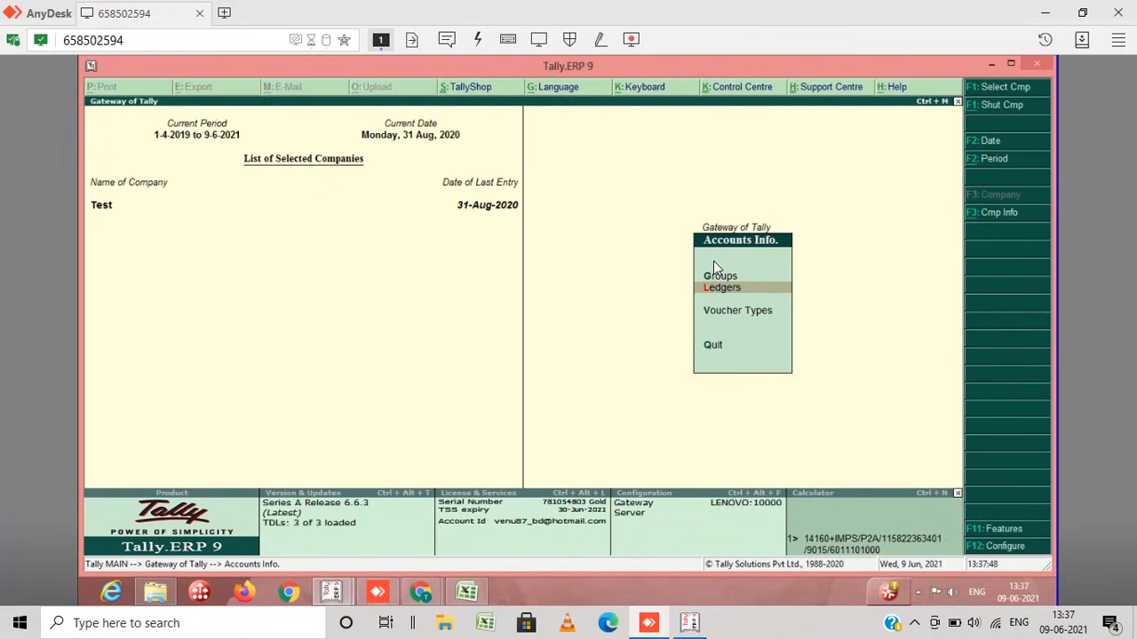
pyautogui.click(722, 288)
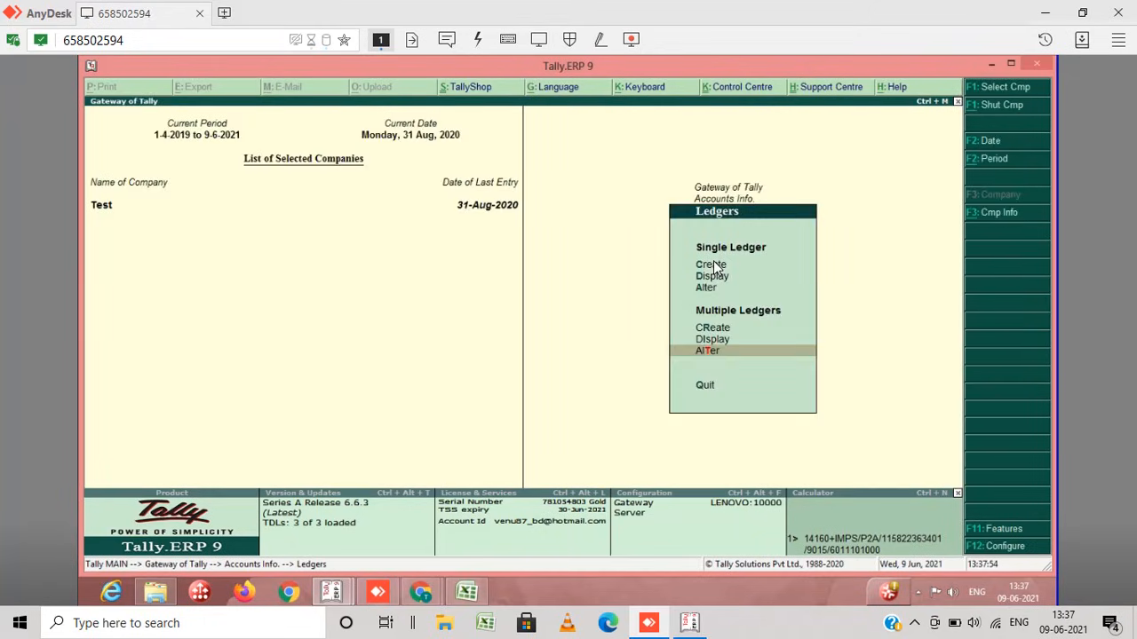
# Choose Alter single ledger and select the Central Bank of India ledger.
pyautogui.click(710, 263)
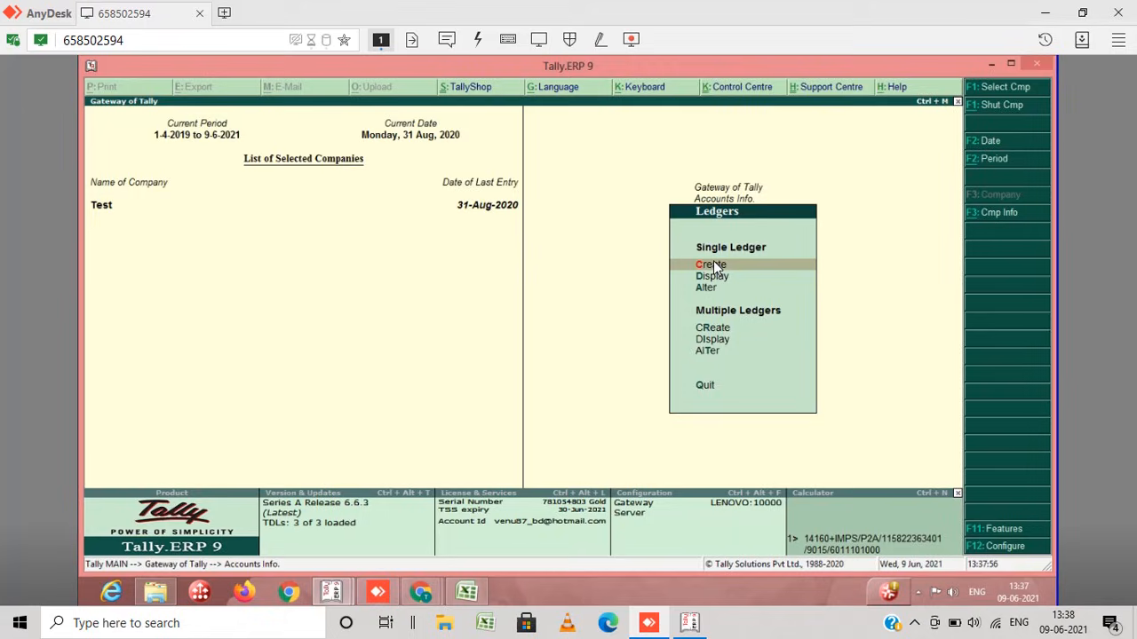
pyautogui.click(707, 288)
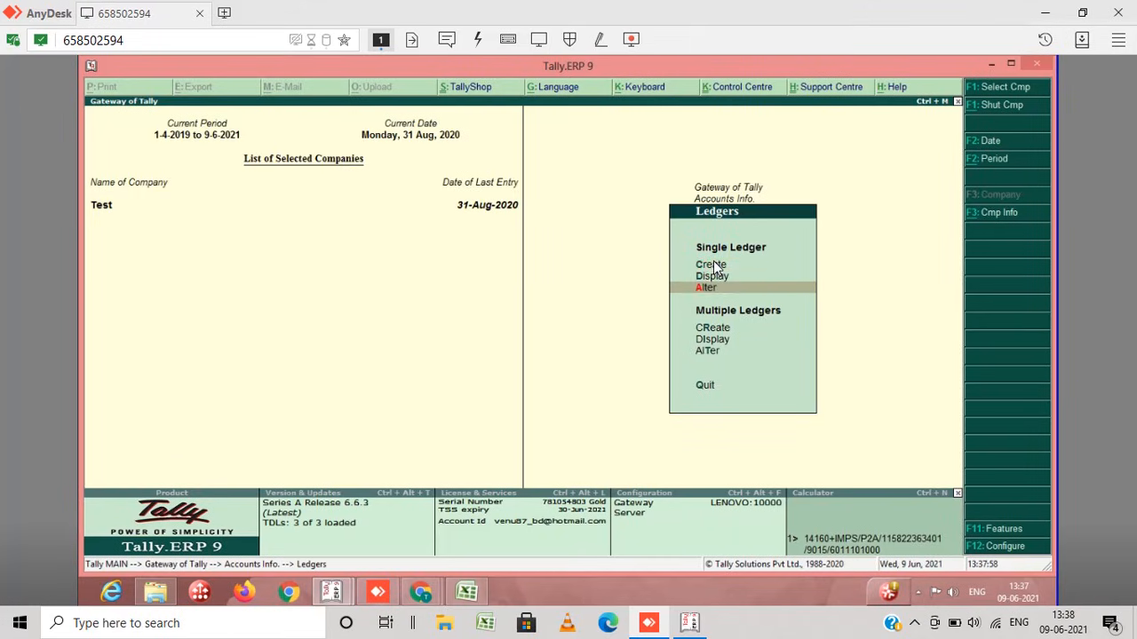
pyautogui.click(707, 287)
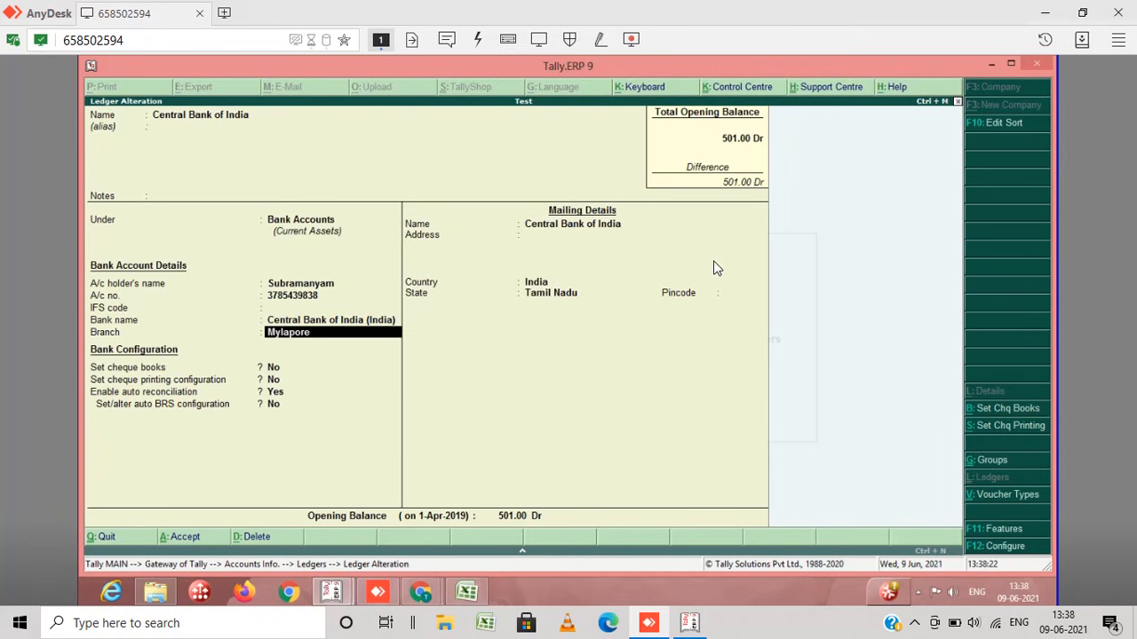
# Keep Central Bank of India (India) as the ledger's bank name from the List of Banks.
pyautogui.click(330, 319)
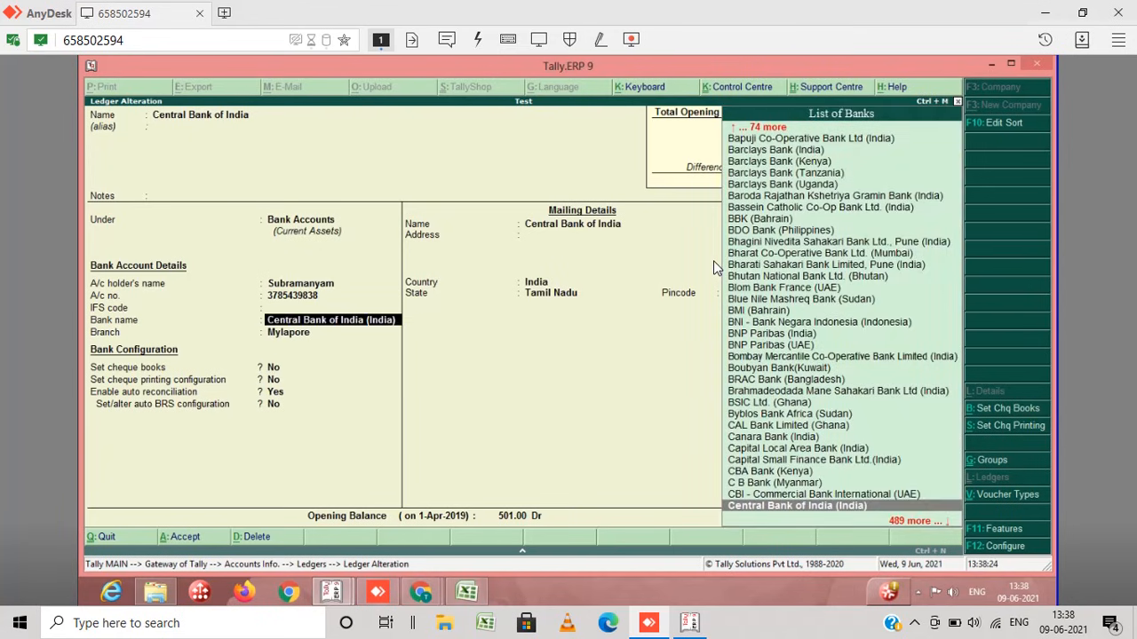
pyautogui.moveTo(405, 299)
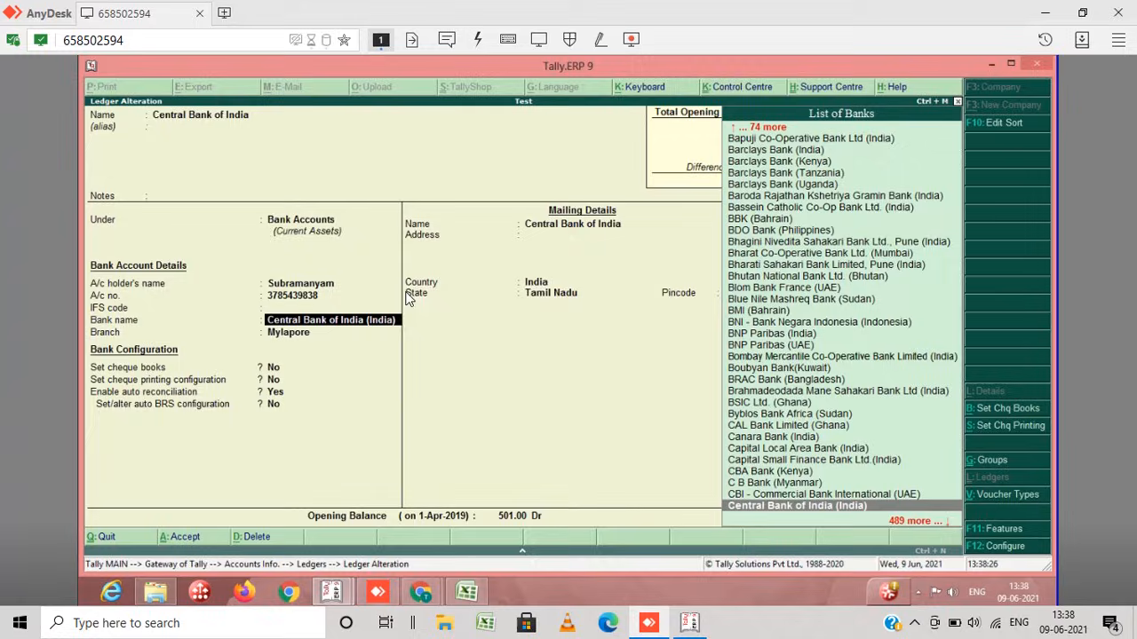
pyautogui.moveTo(799, 515)
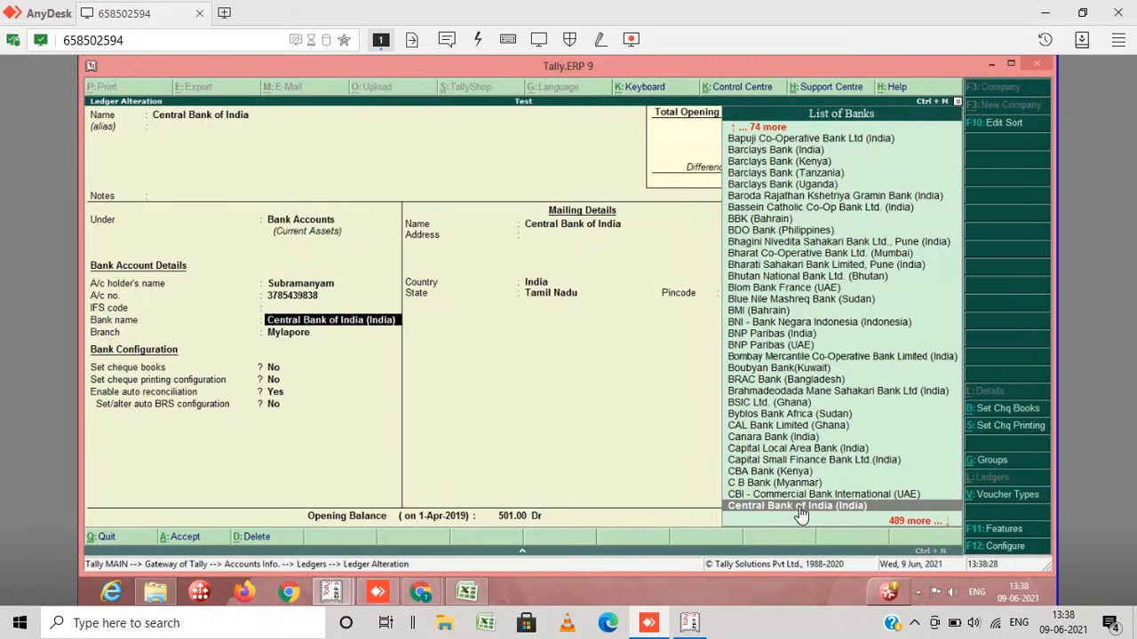
pyautogui.click(796, 504)
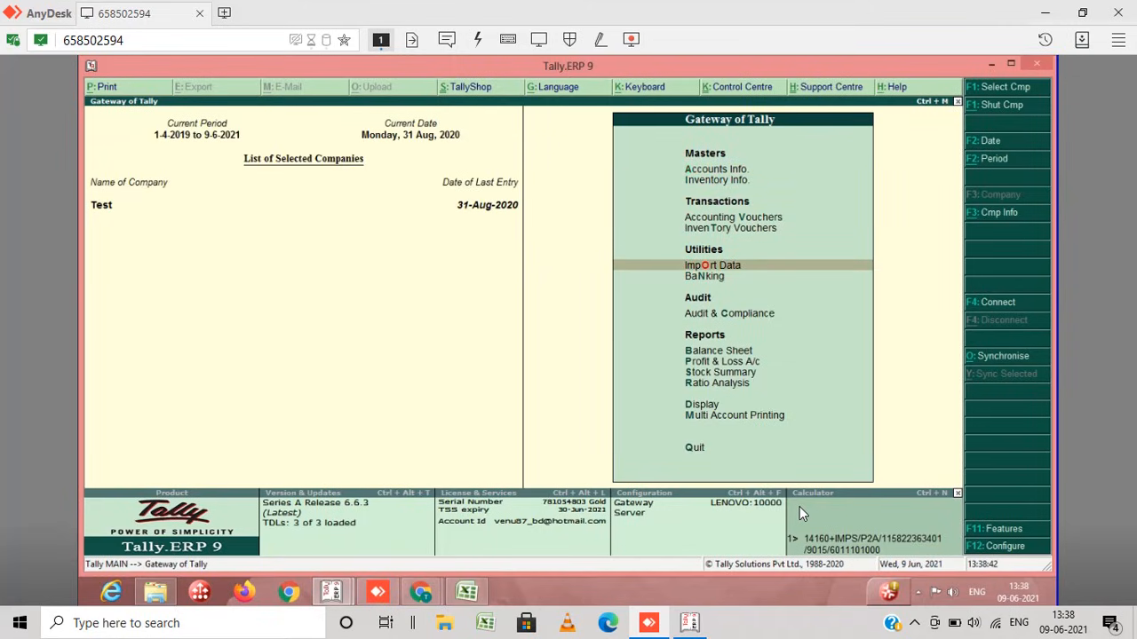
# Start Bank Reconciliation under Banking for the Central Bank of India ledger.
pyautogui.press('Down')
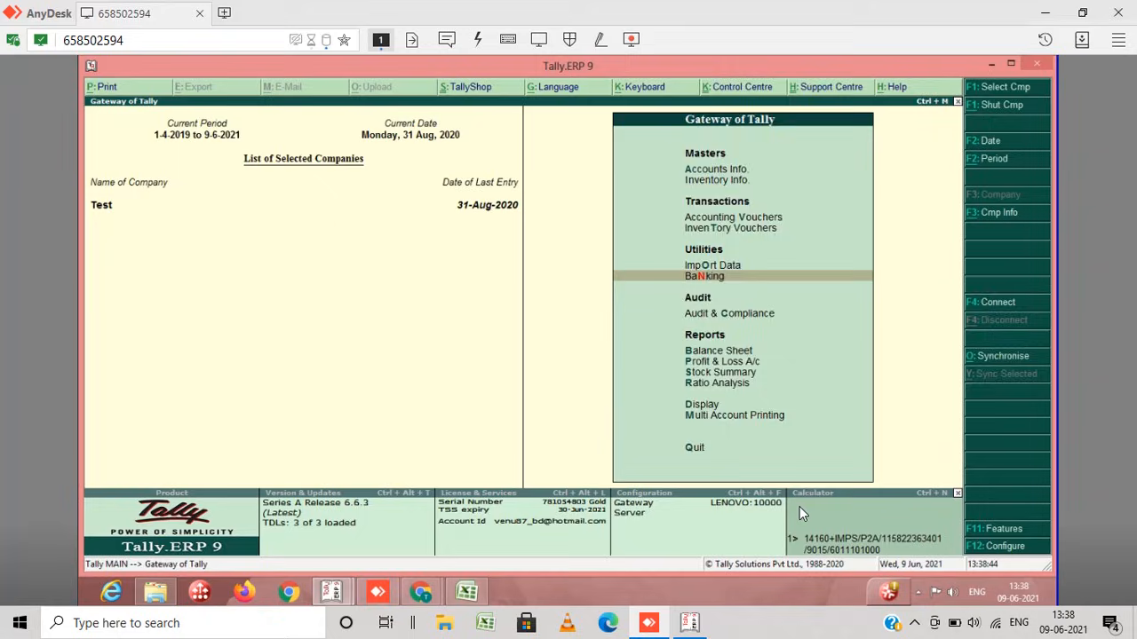
pyautogui.click(703, 275)
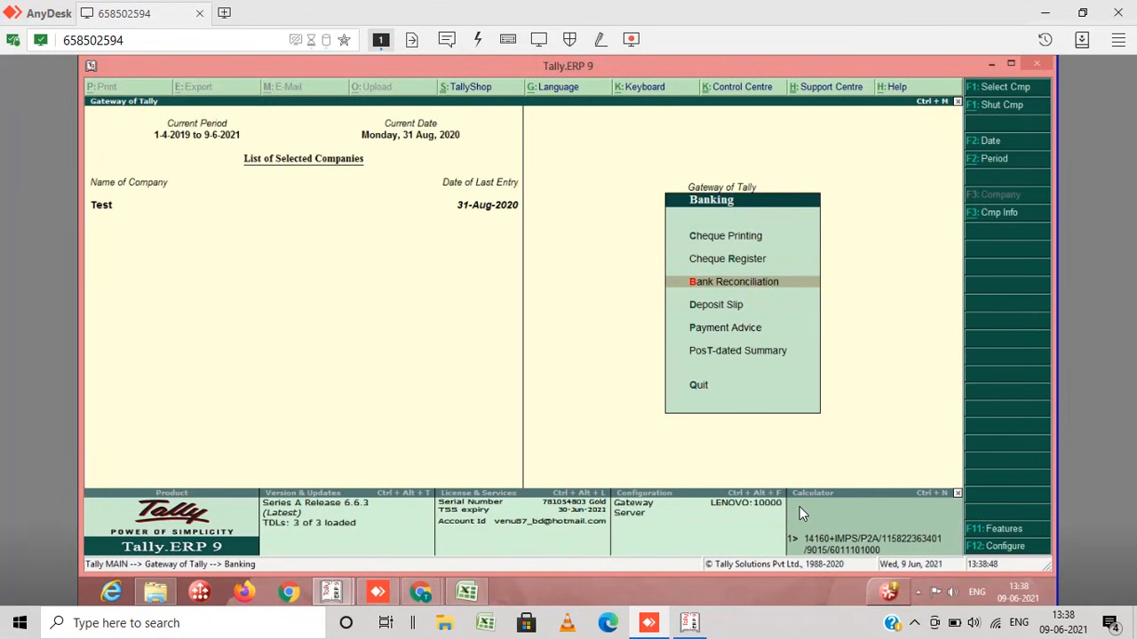
pyautogui.click(733, 281)
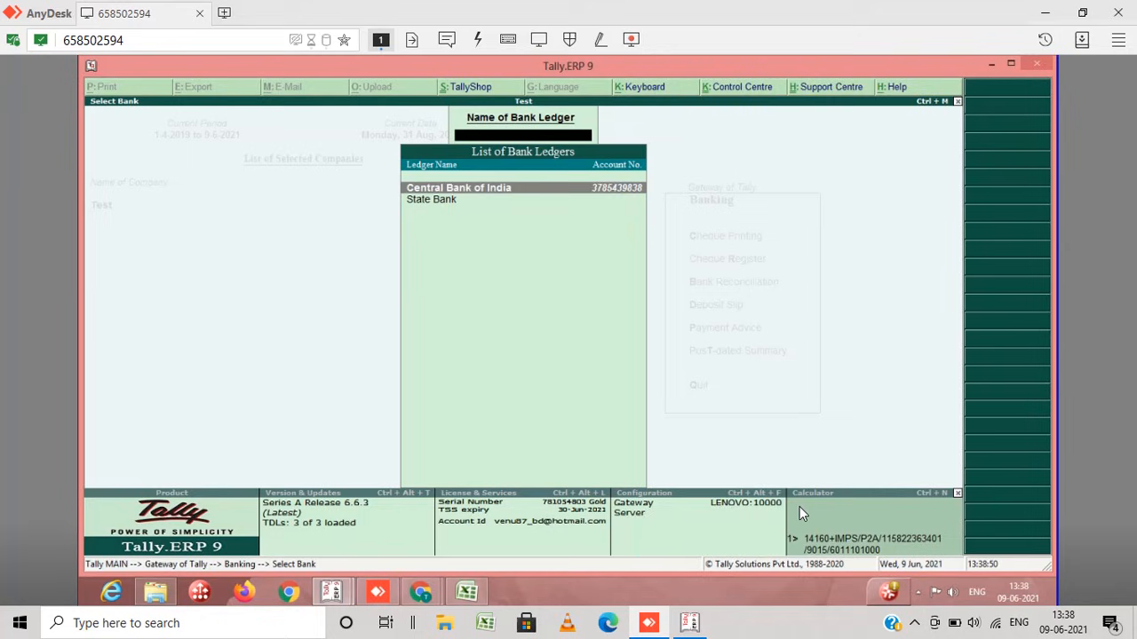
pyautogui.click(458, 189)
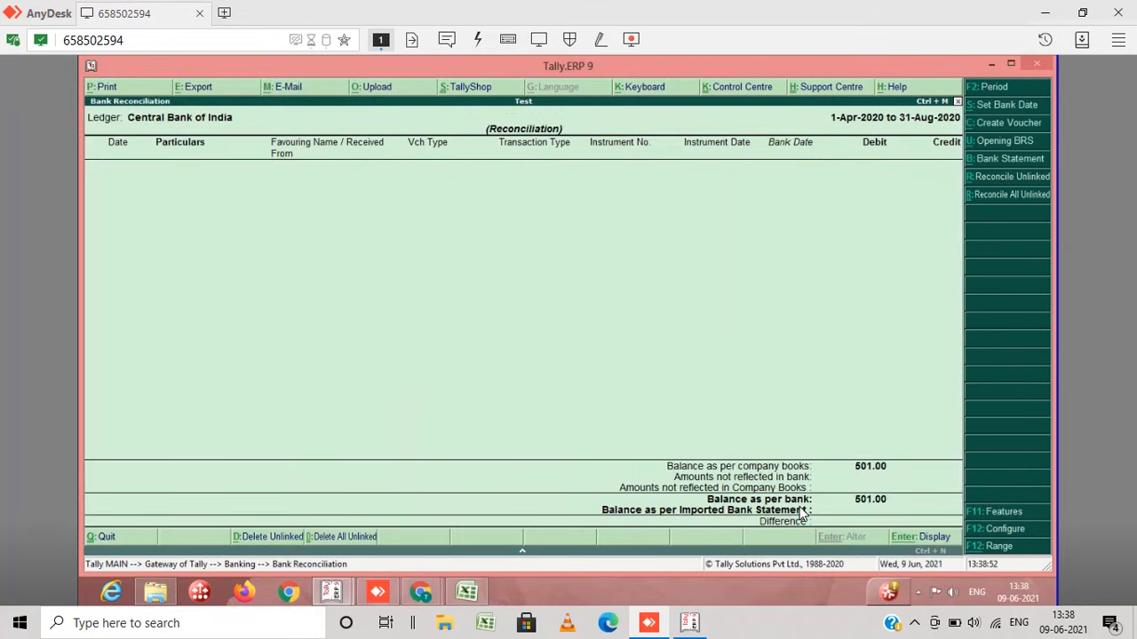
pyautogui.moveTo(952, 281)
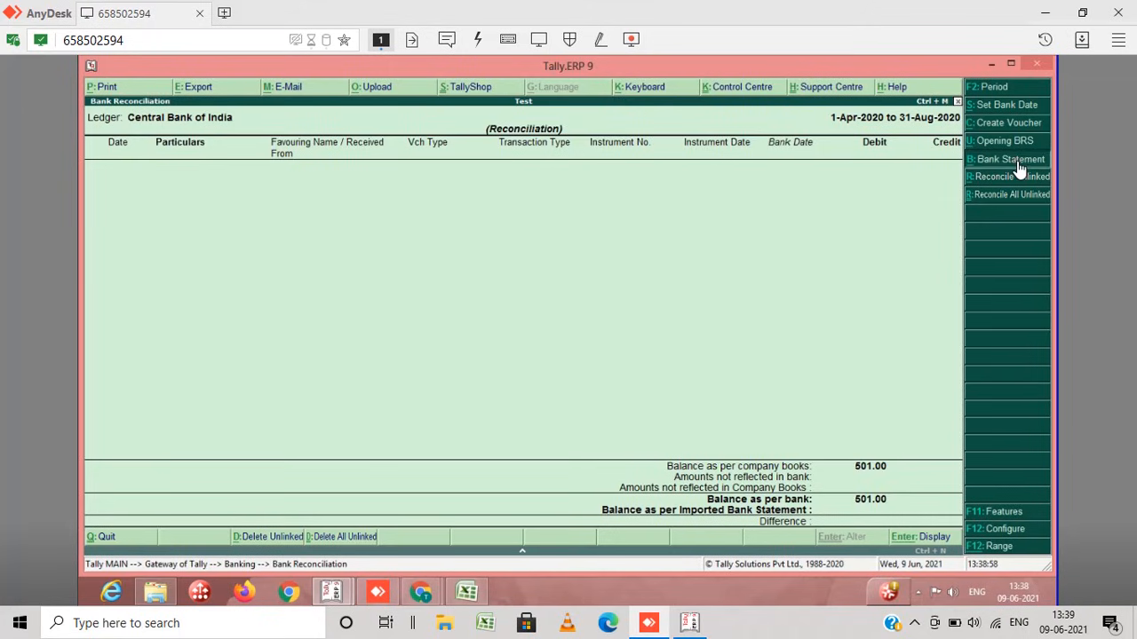
# Begin statement import with Excel file type and point the file list to c:\shyam.
pyautogui.click(1009, 159)
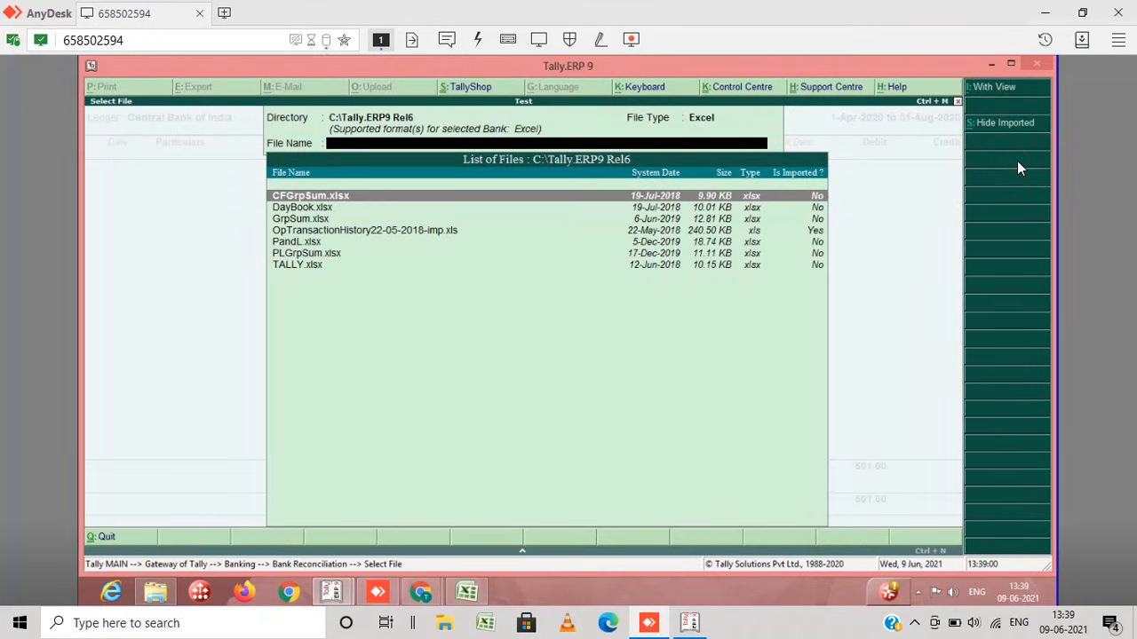
pyautogui.click(700, 117)
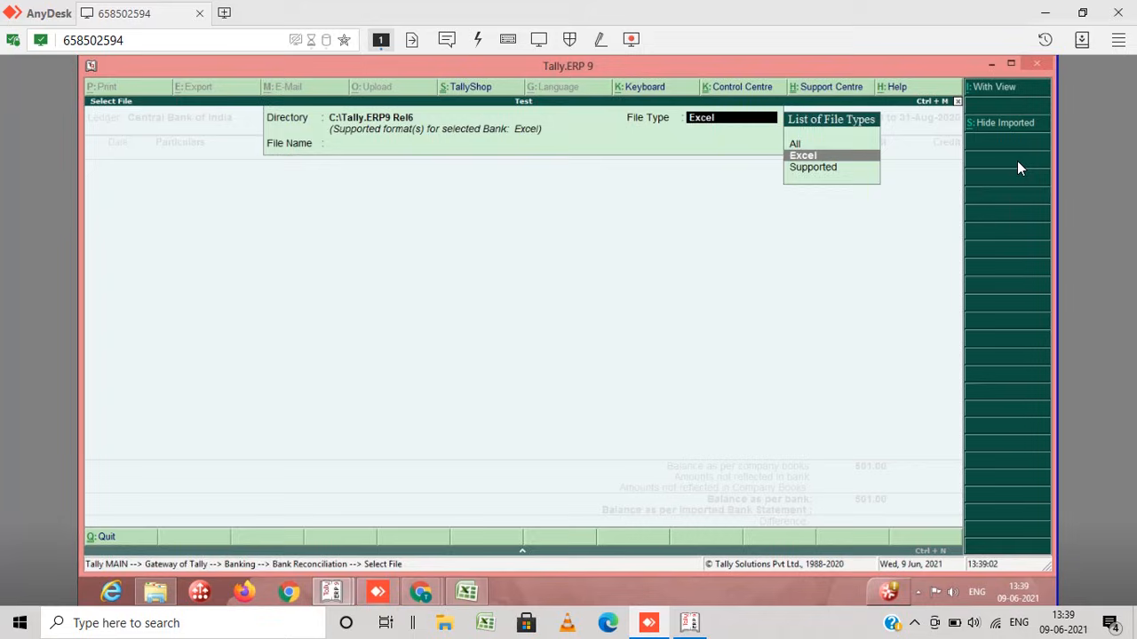
pyautogui.click(803, 155)
pyautogui.write('c:')
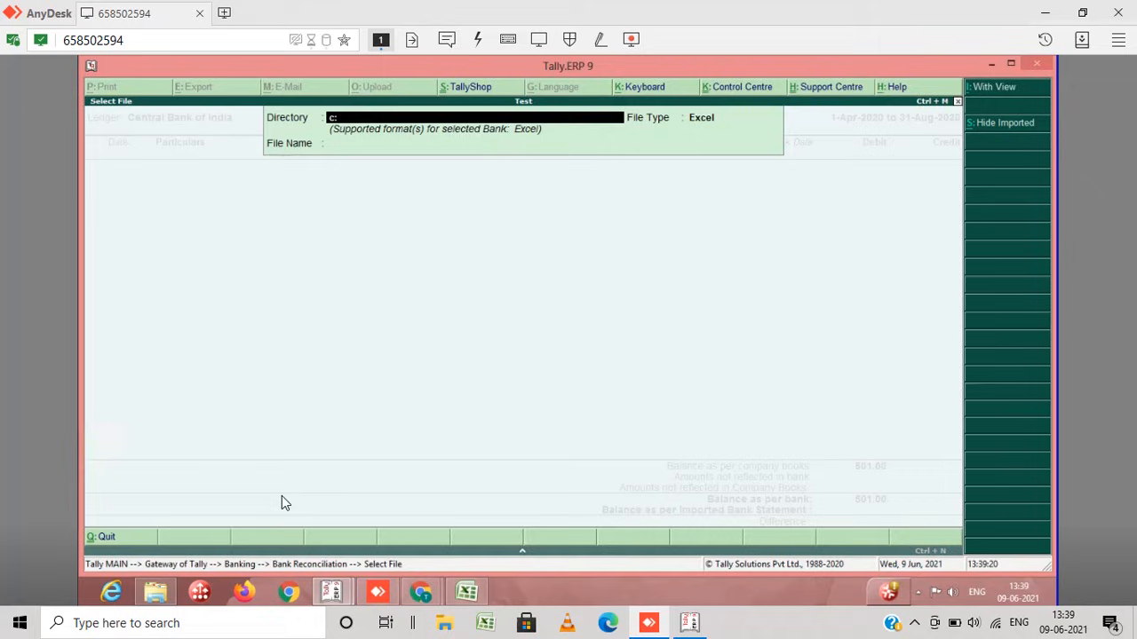
pyautogui.write('shyam')
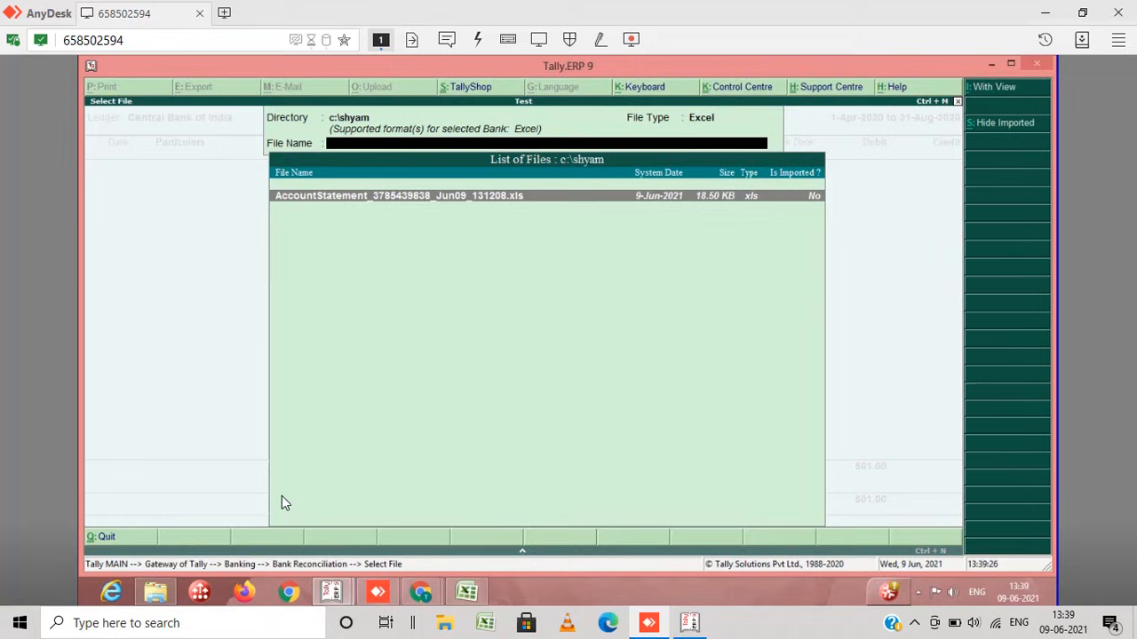
pyautogui.moveTo(473, 215)
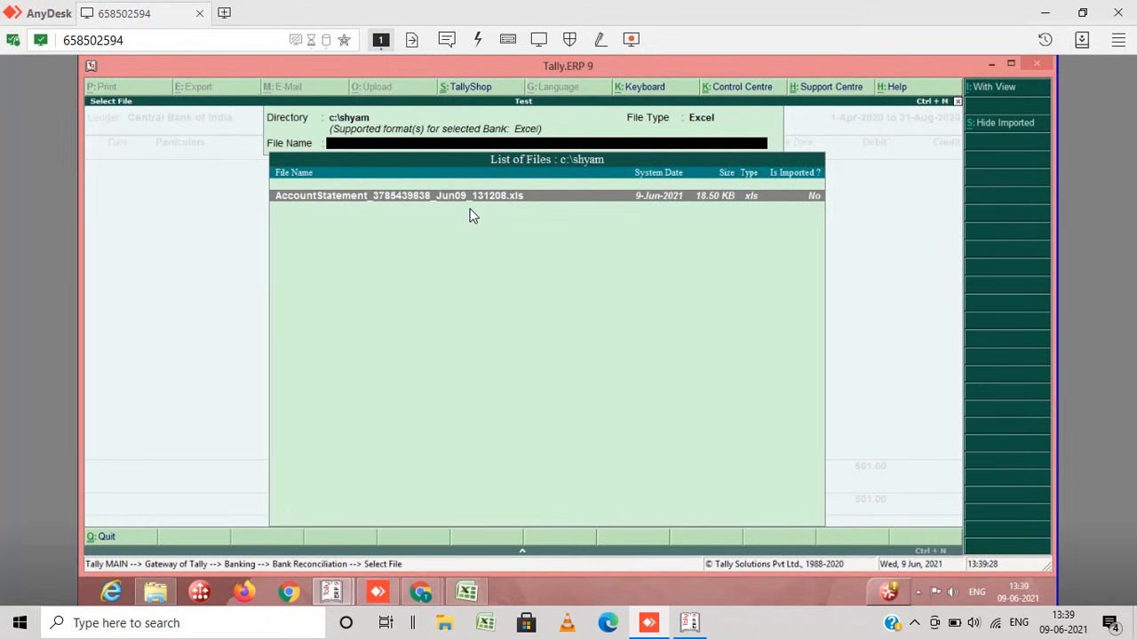
pyautogui.moveTo(478, 202)
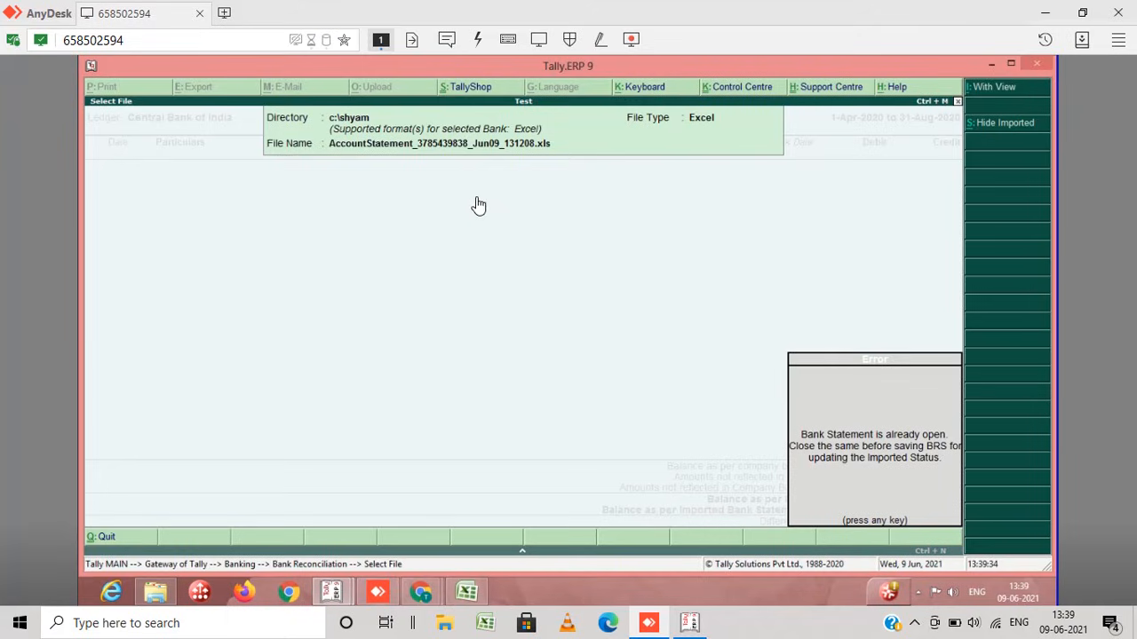
pyautogui.moveTo(575, 397)
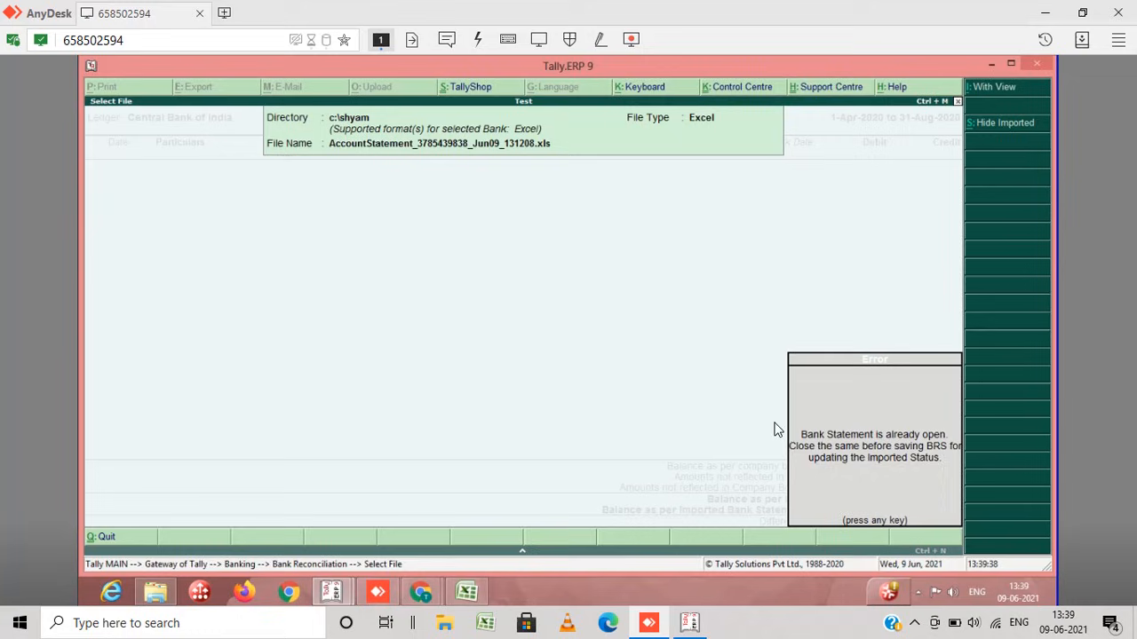
pyautogui.moveTo(663, 335)
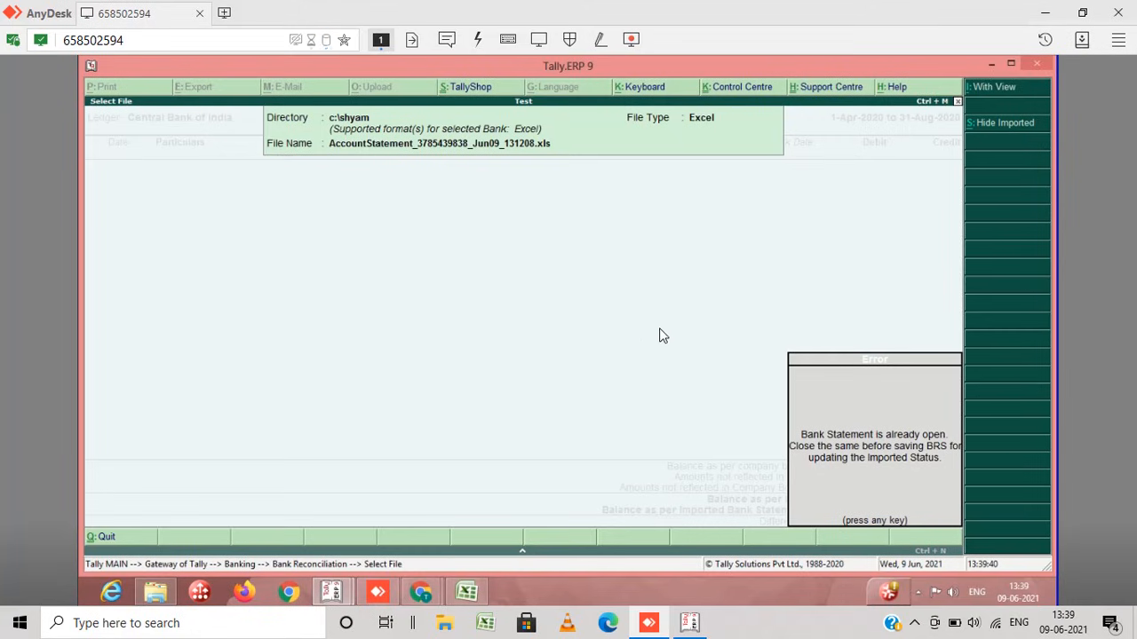
# Dismiss the import messages and select the first unreconciled CREDIT INTEREST entry.
pyautogui.press('enter')
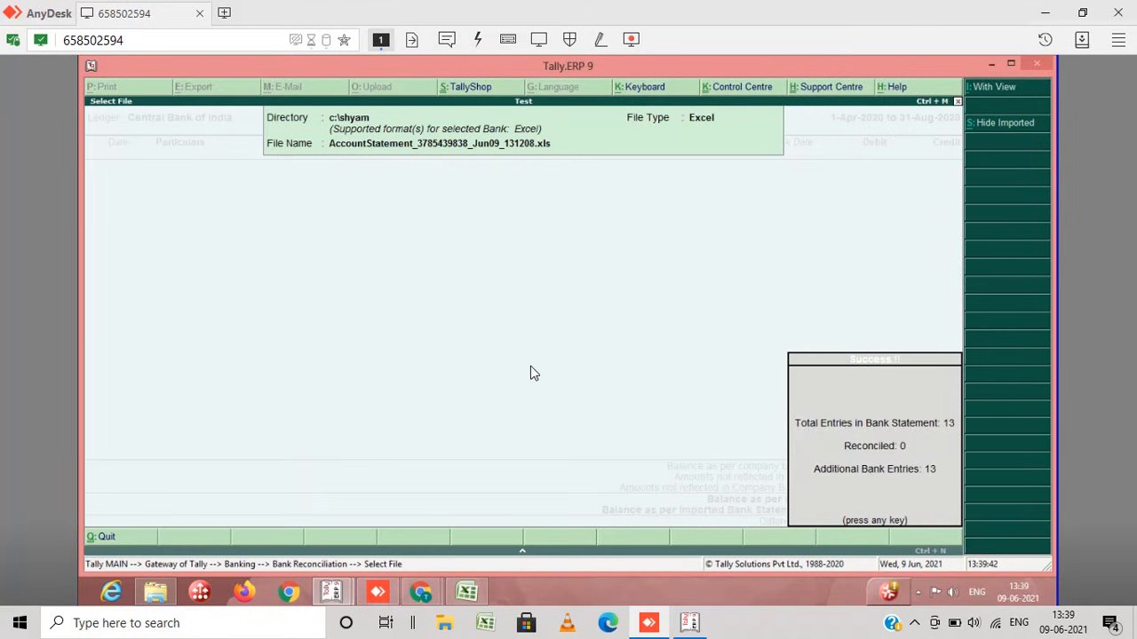
pyautogui.press('enter')
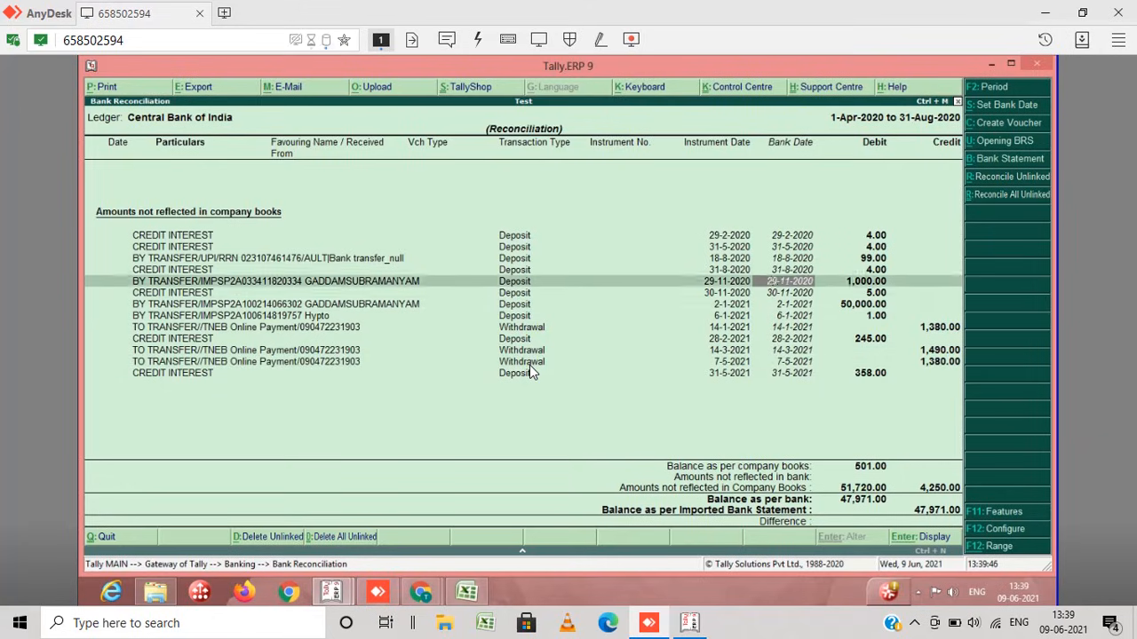
pyautogui.press('up')
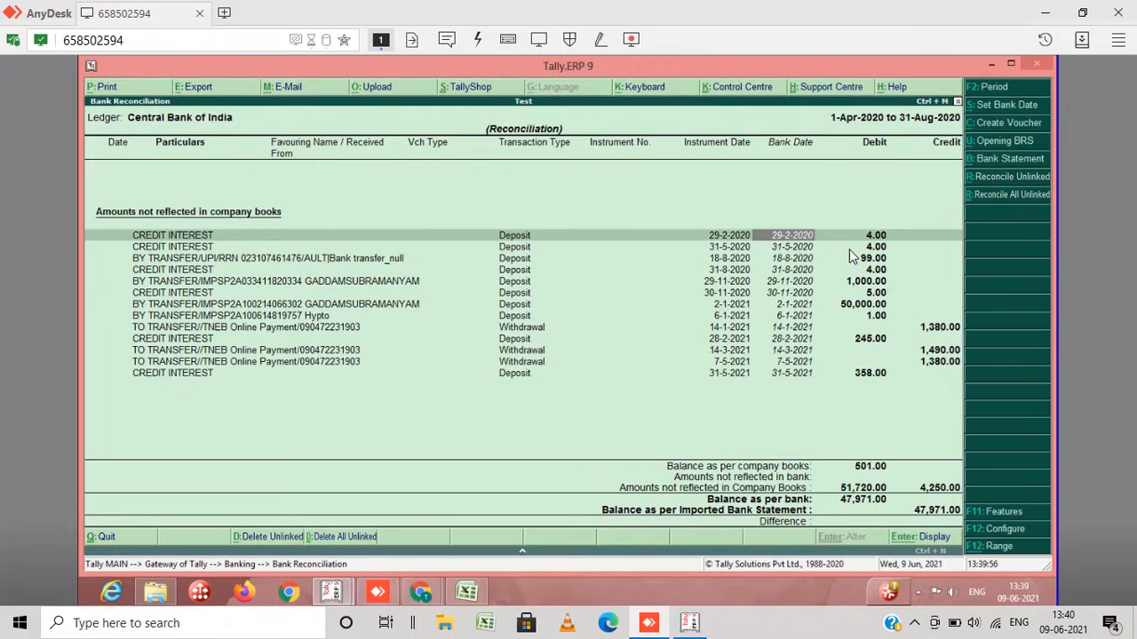
pyautogui.moveTo(572, 302)
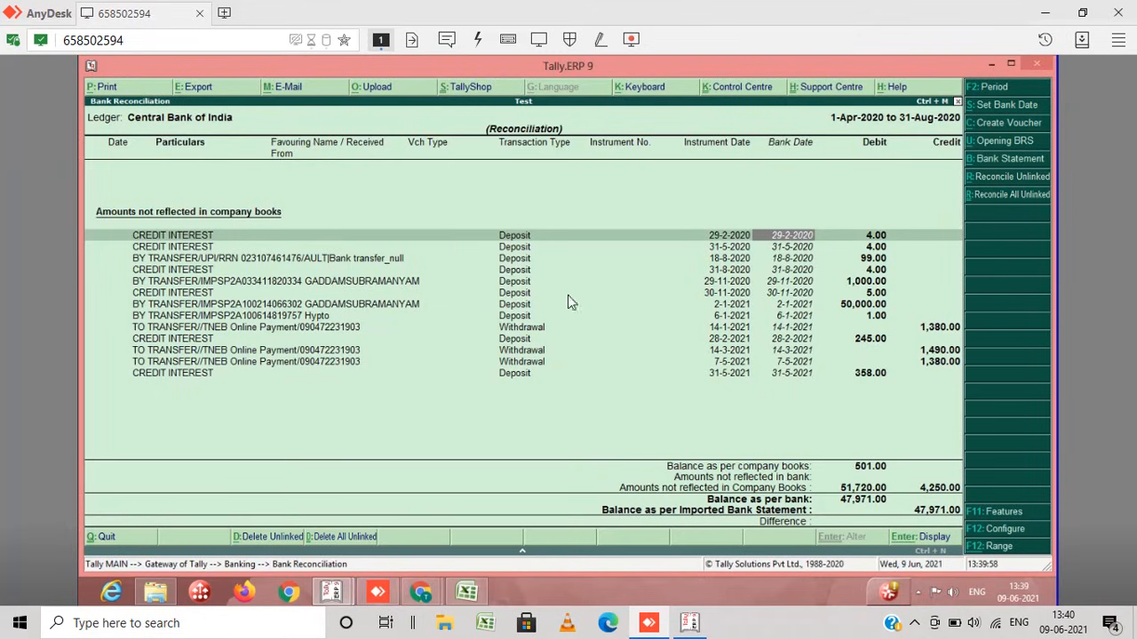
pyautogui.moveTo(782, 245)
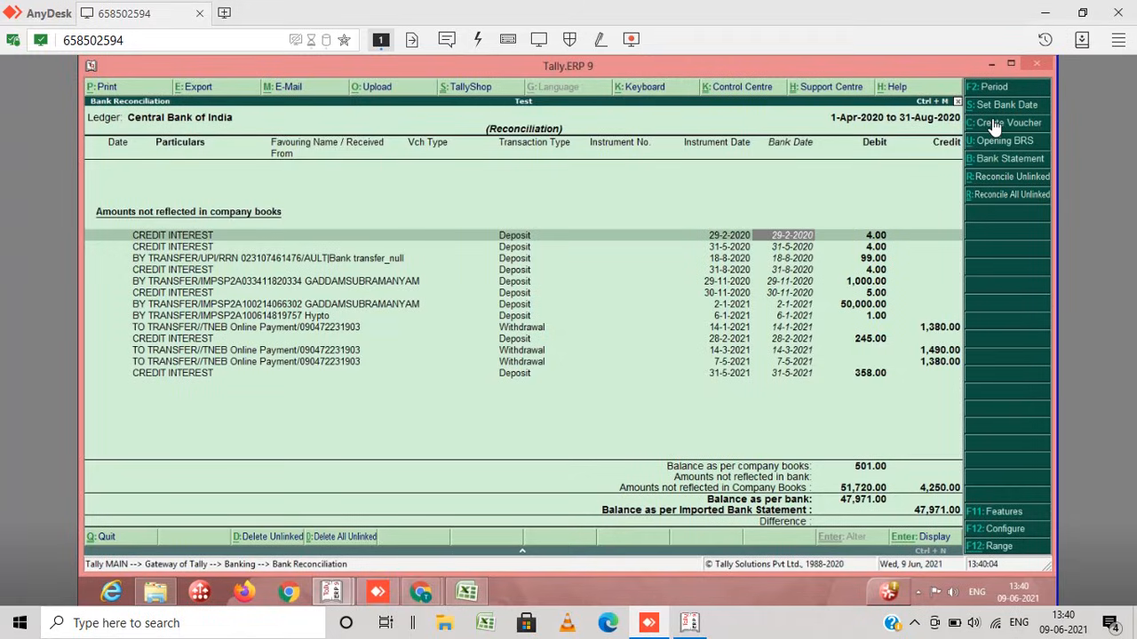
# Create a receipt voucher for the credit interest entry, starting a new ledger in its field.
pyautogui.click(1005, 122)
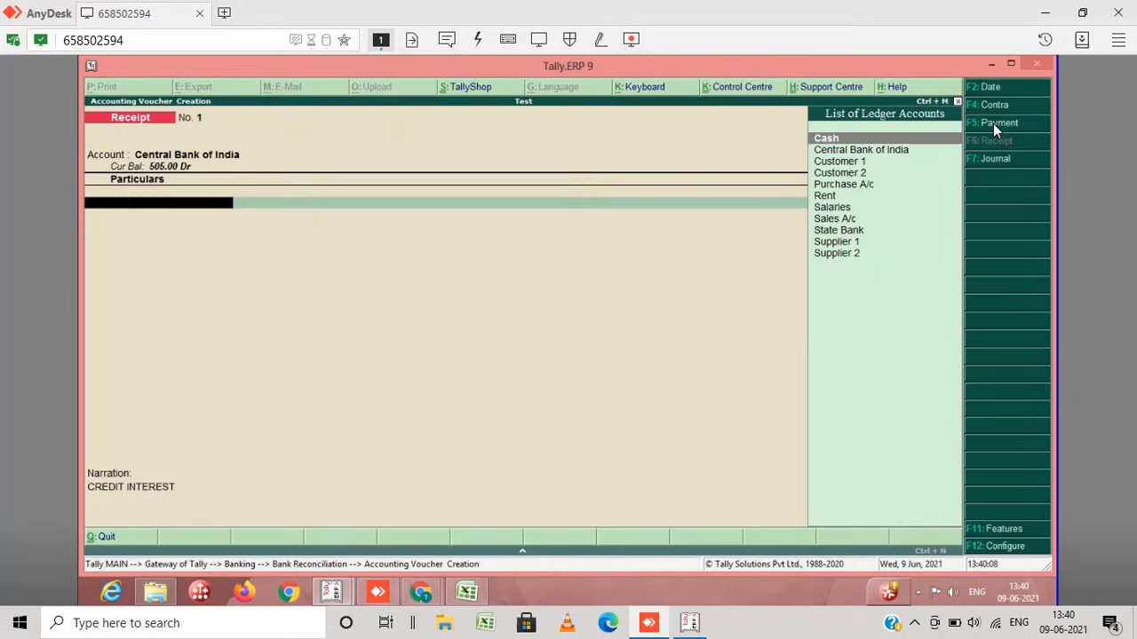
pyautogui.write('in')
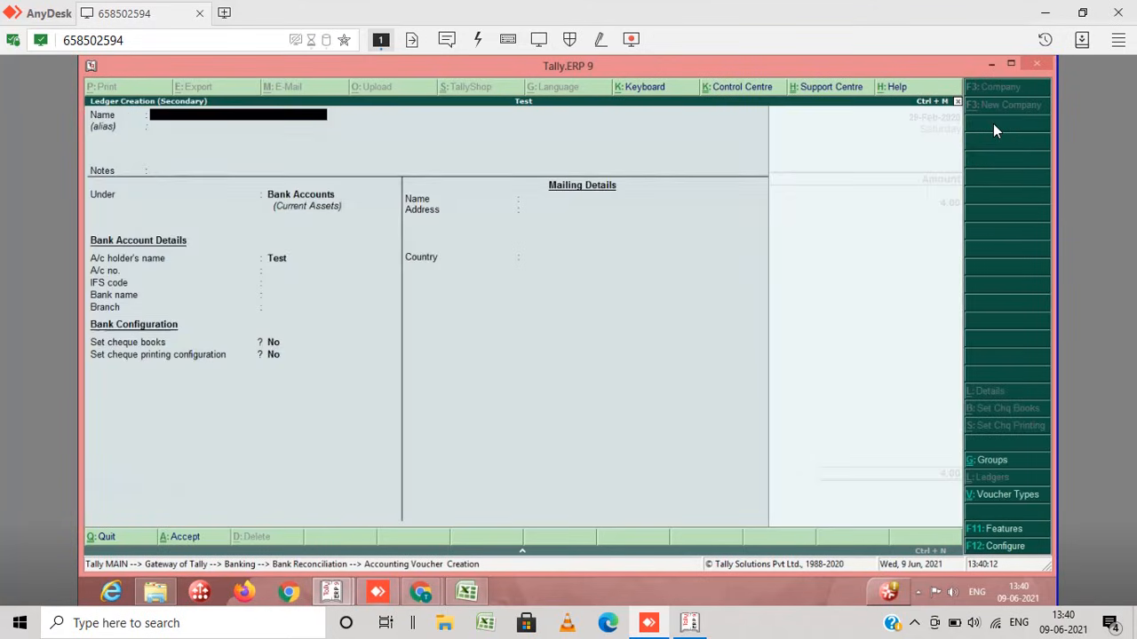
# Create ledger Interest A/c under Indirect Incomes and save the credit interest receipt.
pyautogui.write('Interest Ac/')
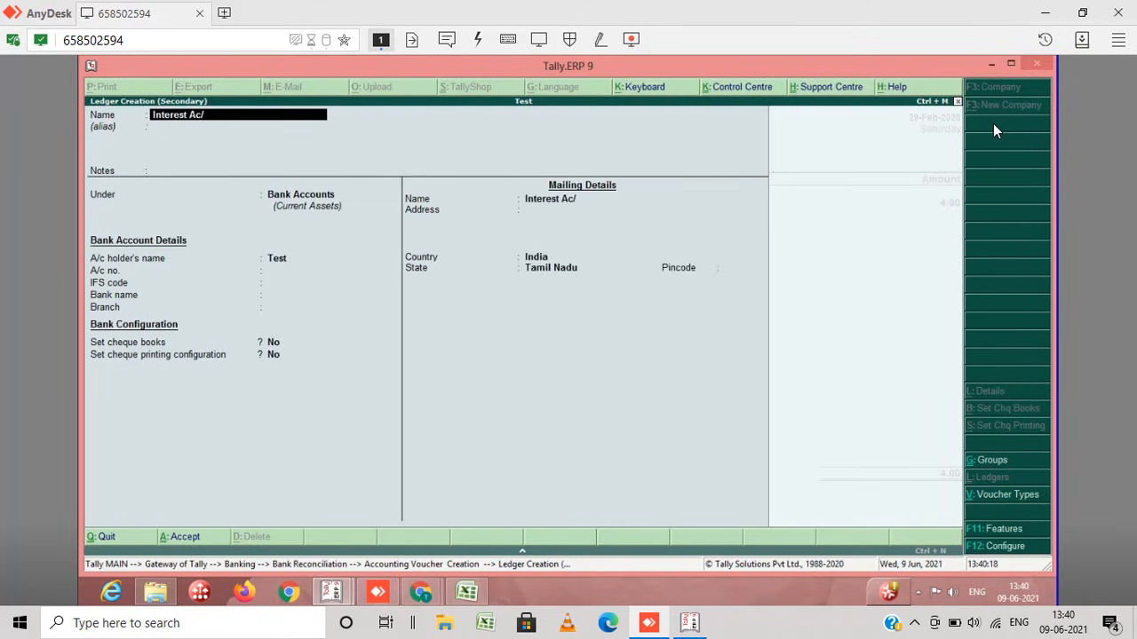
pyautogui.press('BackSpace')
pyautogui.write('Indir')
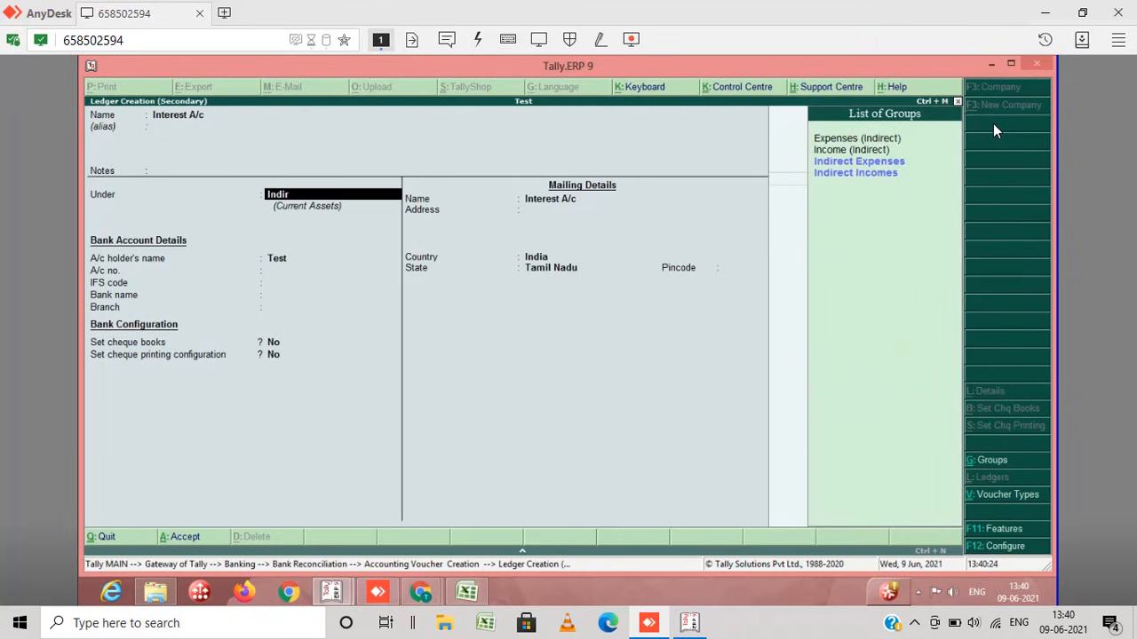
pyautogui.click(855, 172)
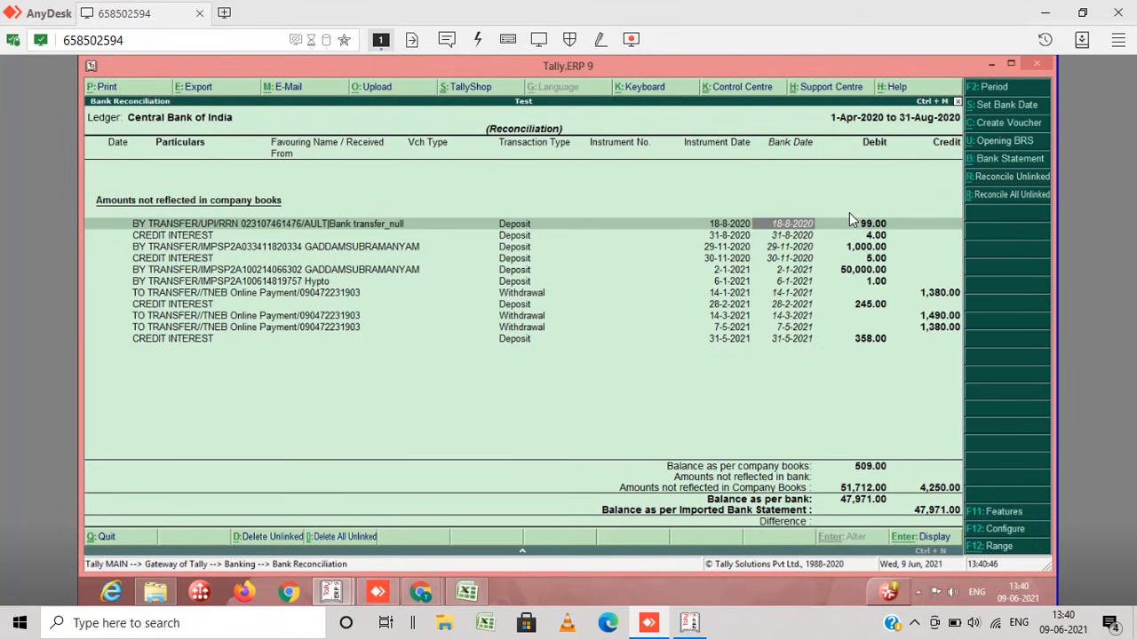
pyautogui.moveTo(780, 238)
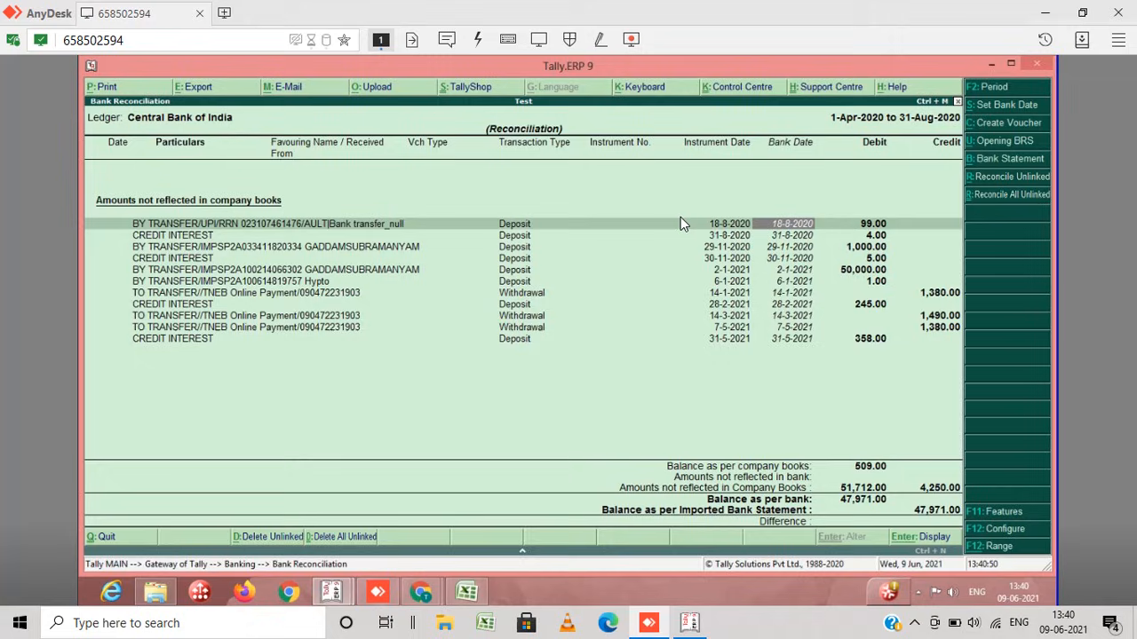
pyautogui.moveTo(746, 235)
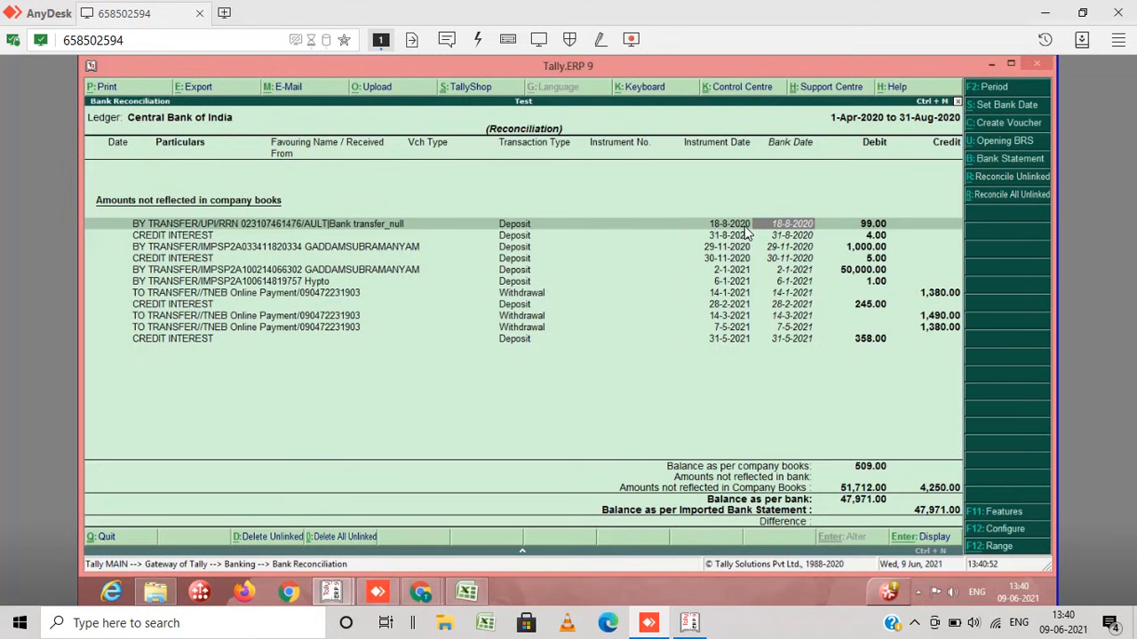
pyautogui.moveTo(854, 232)
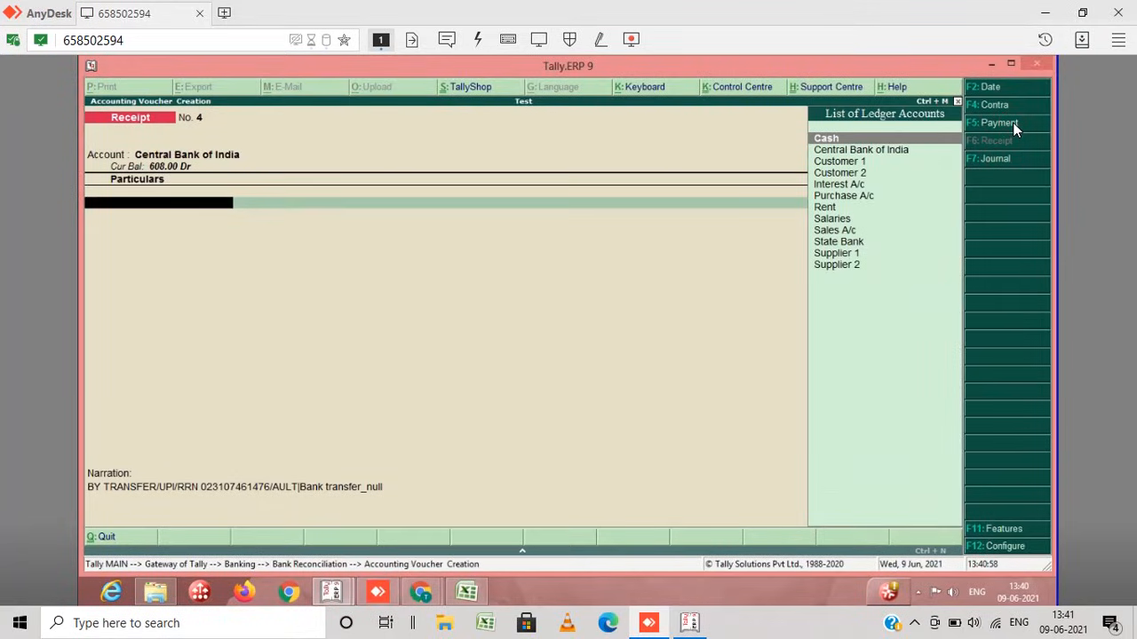
# Create ledger Mobile Recharges under Indirect Incomes for the 99.00 UPI receipt.
pyautogui.write('m')
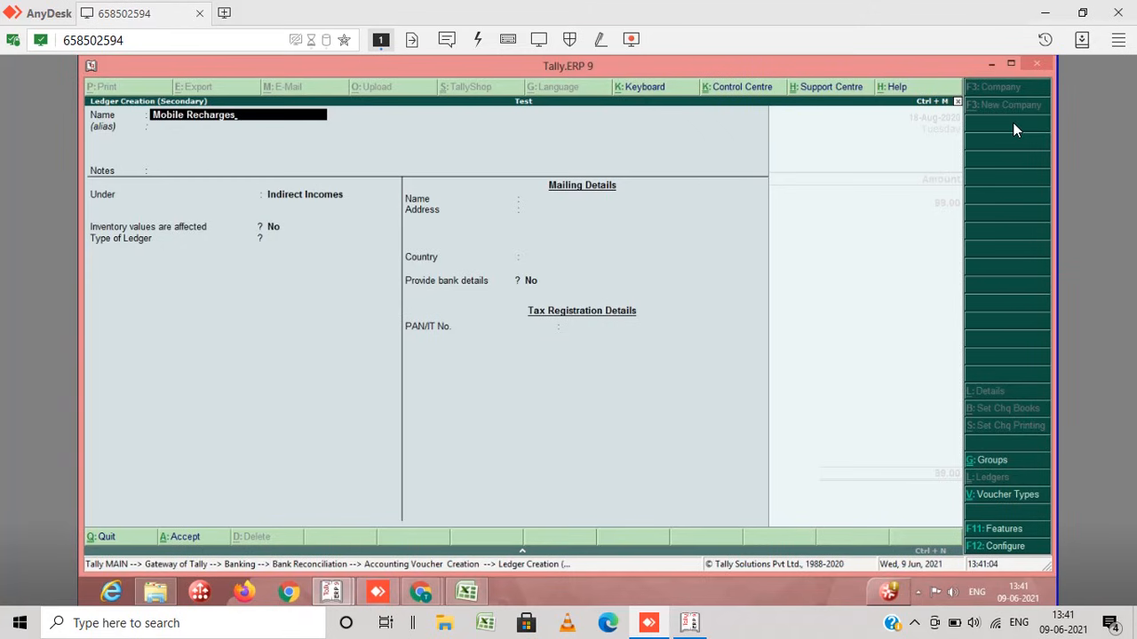
pyautogui.click(306, 193)
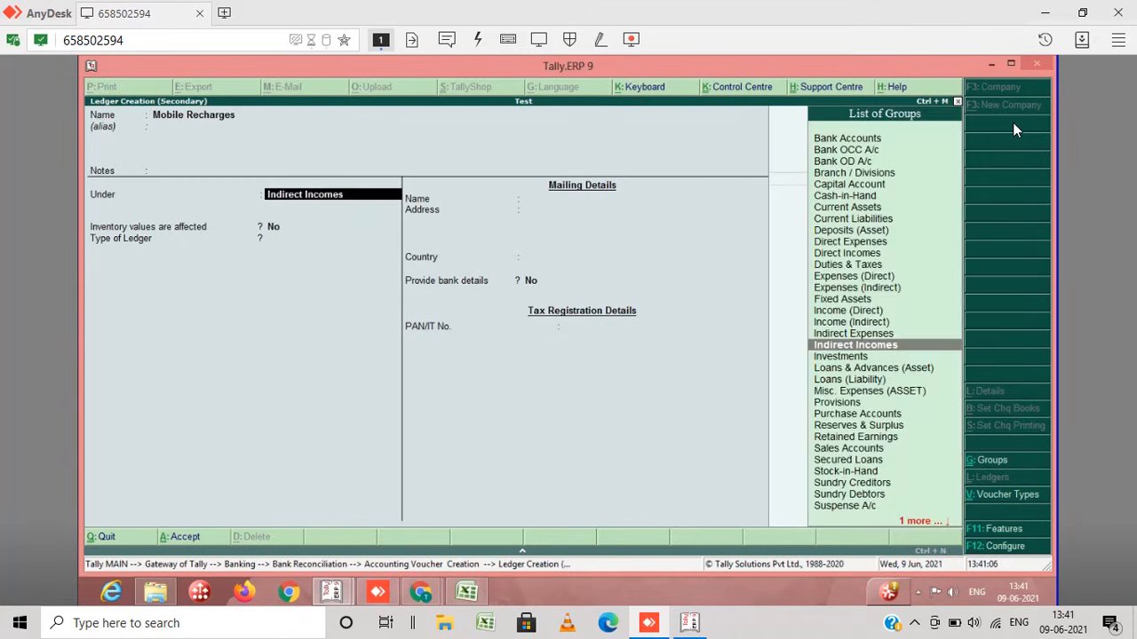
pyautogui.click(853, 334)
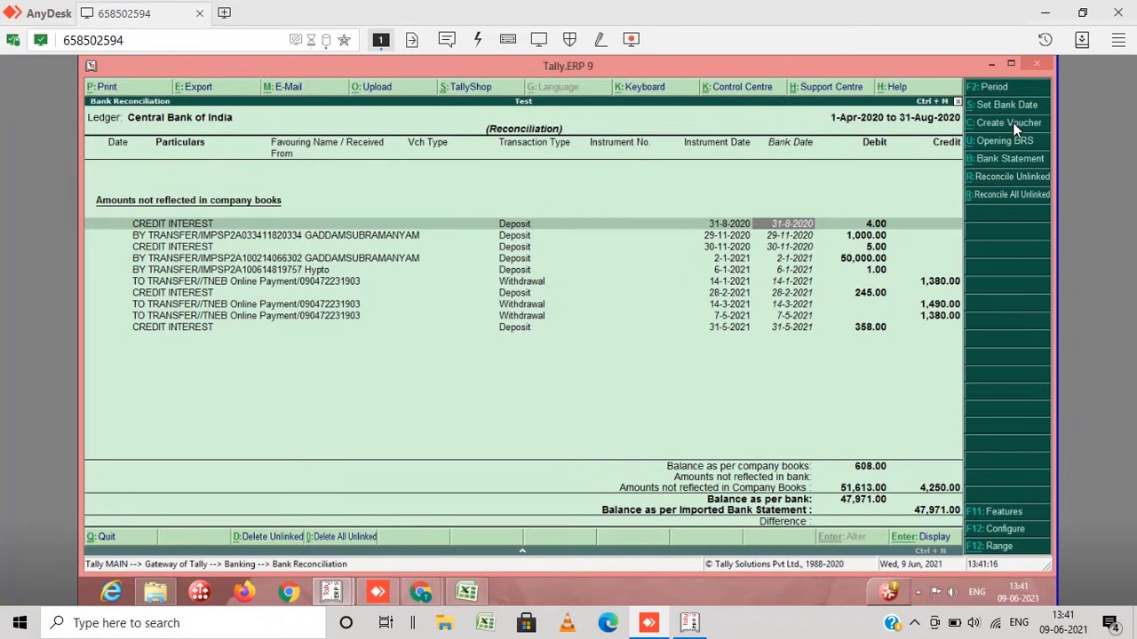
pyautogui.moveTo(1016, 130)
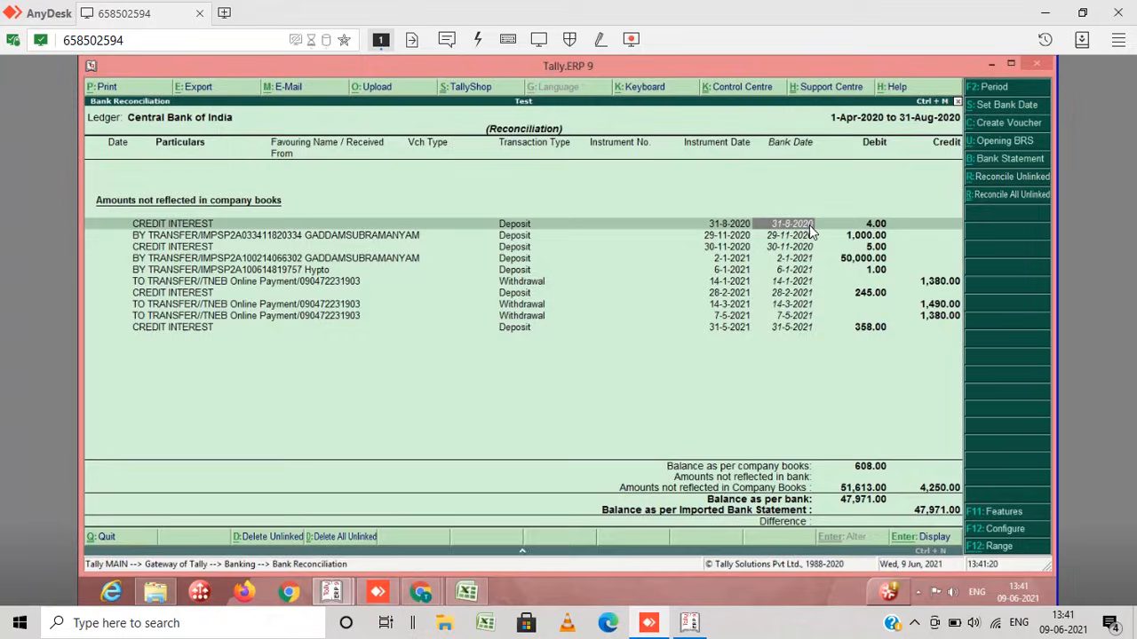
pyautogui.moveTo(1004, 131)
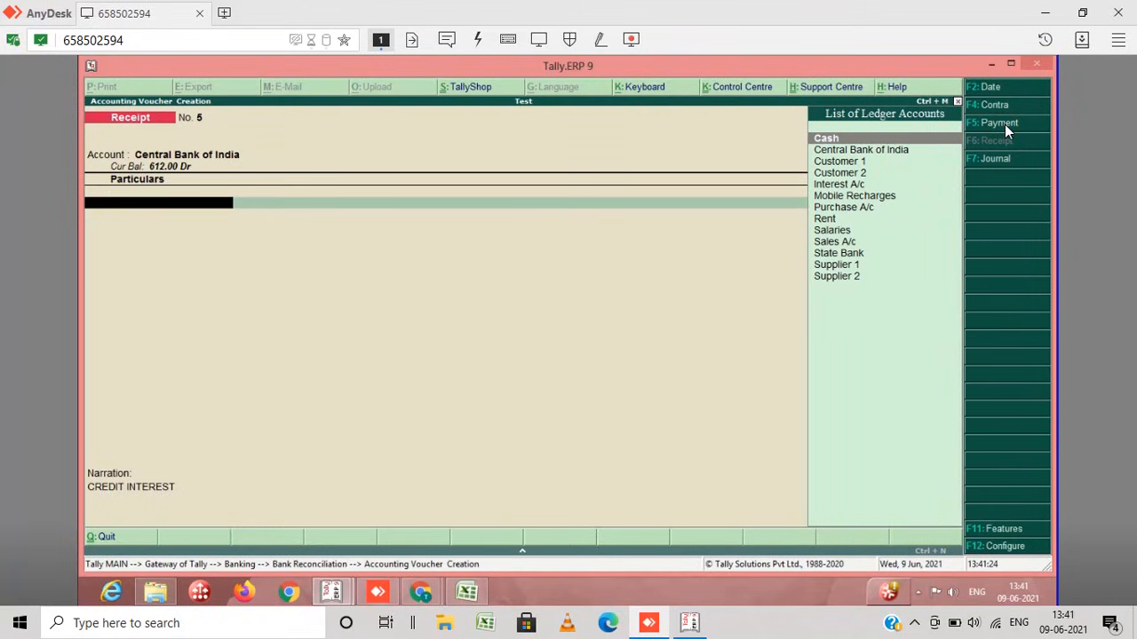
# Choose Interest A/c as the ledger for the 4.00 credit interest receipt.
pyautogui.click(839, 183)
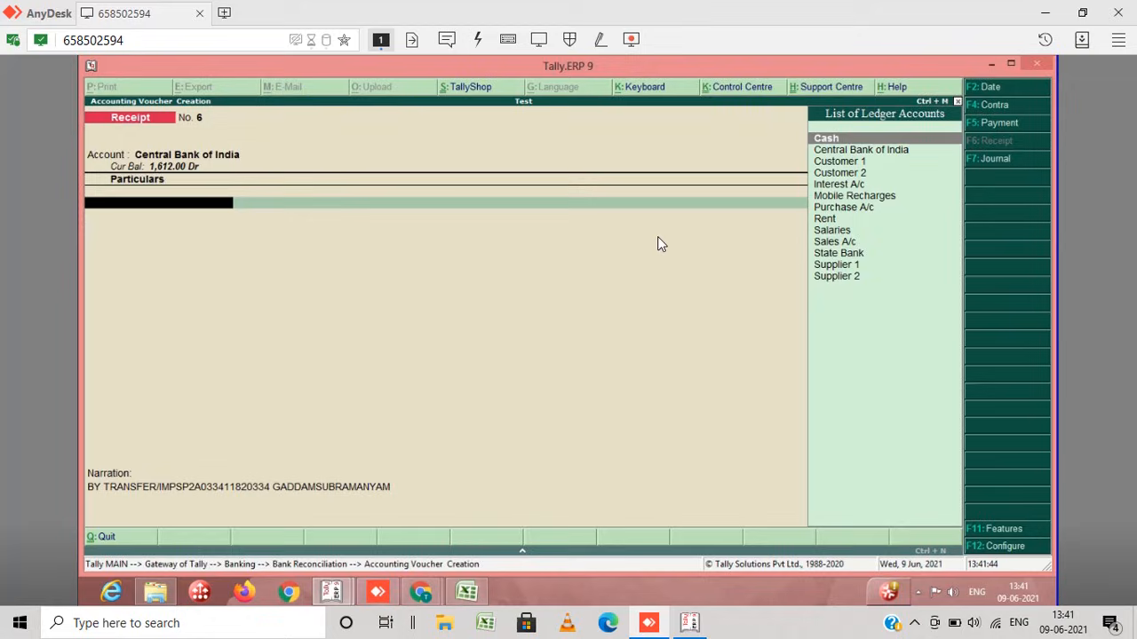
pyautogui.moveTo(991, 163)
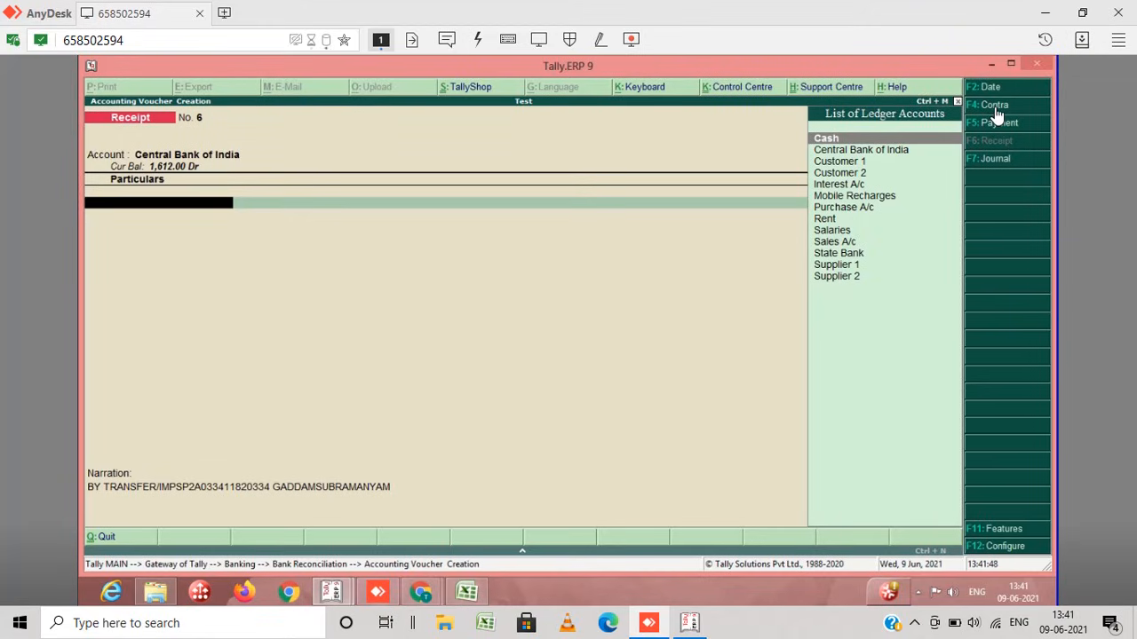
# Create a receipt voucher for the credit interest deposit into Interest A/c with narration CREDIT INTEREST.
pyautogui.click(995, 105)
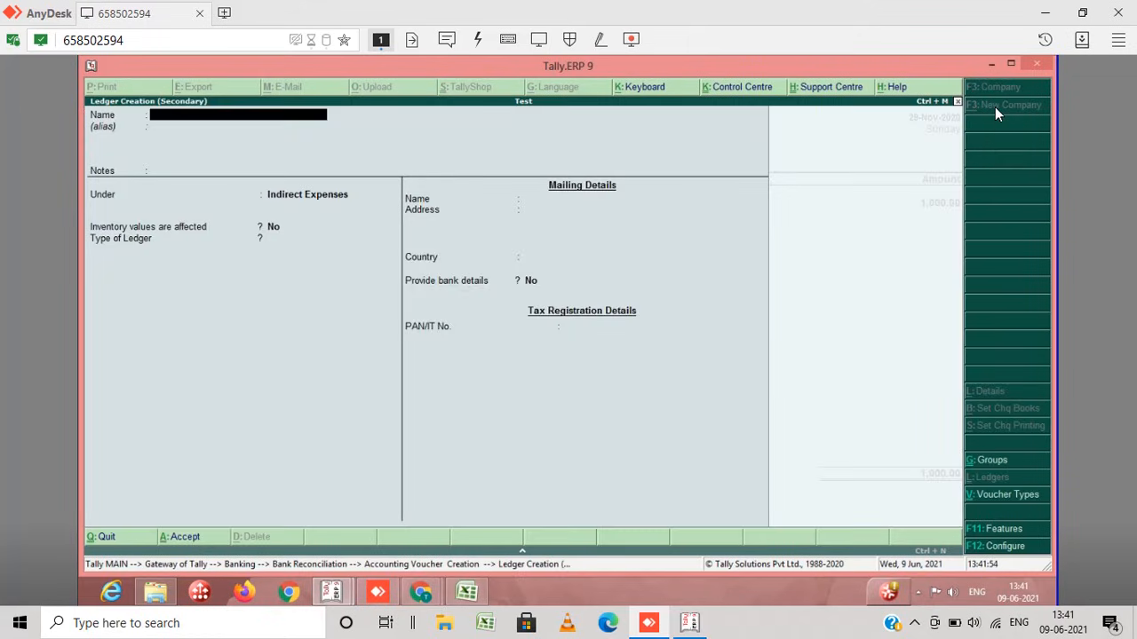
pyautogui.write('South Indian Bank')
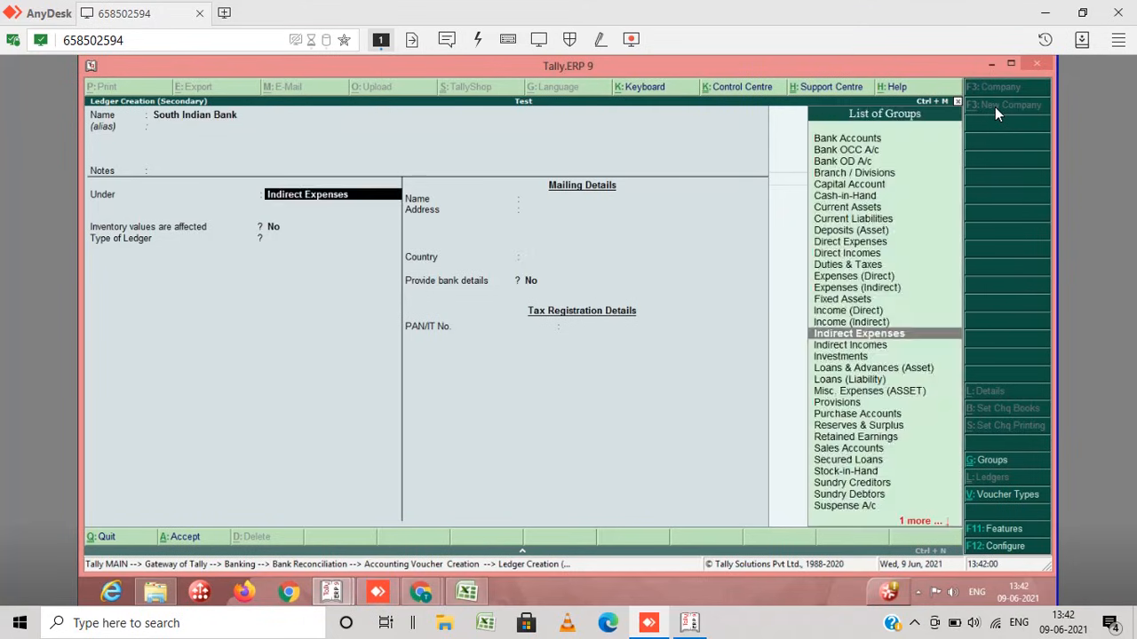
pyautogui.write('bank')
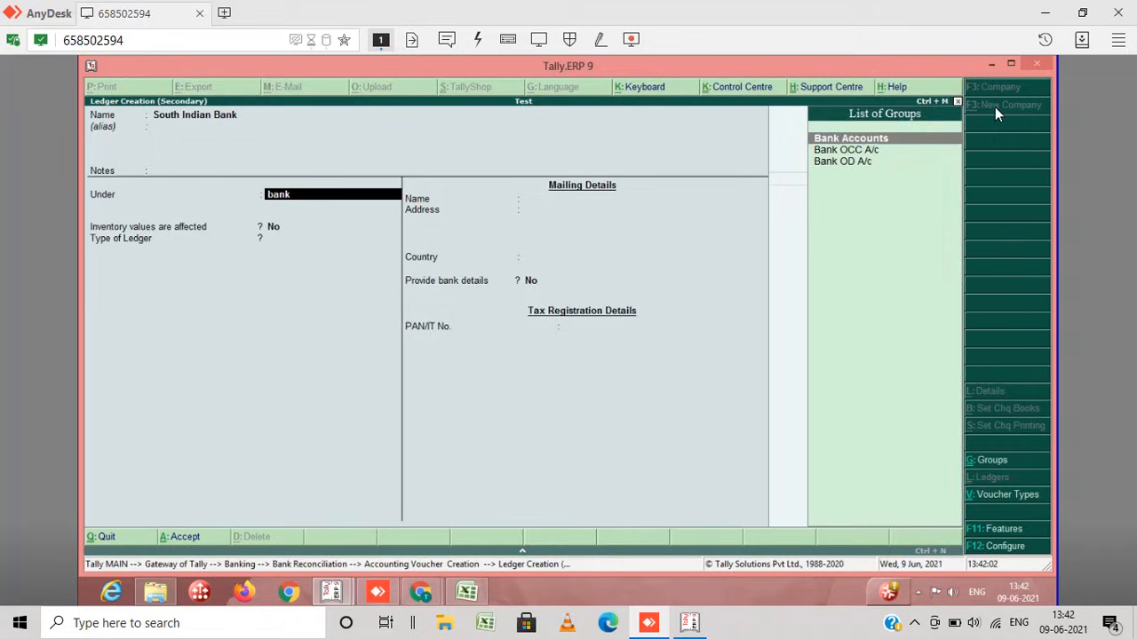
pyautogui.click(849, 138)
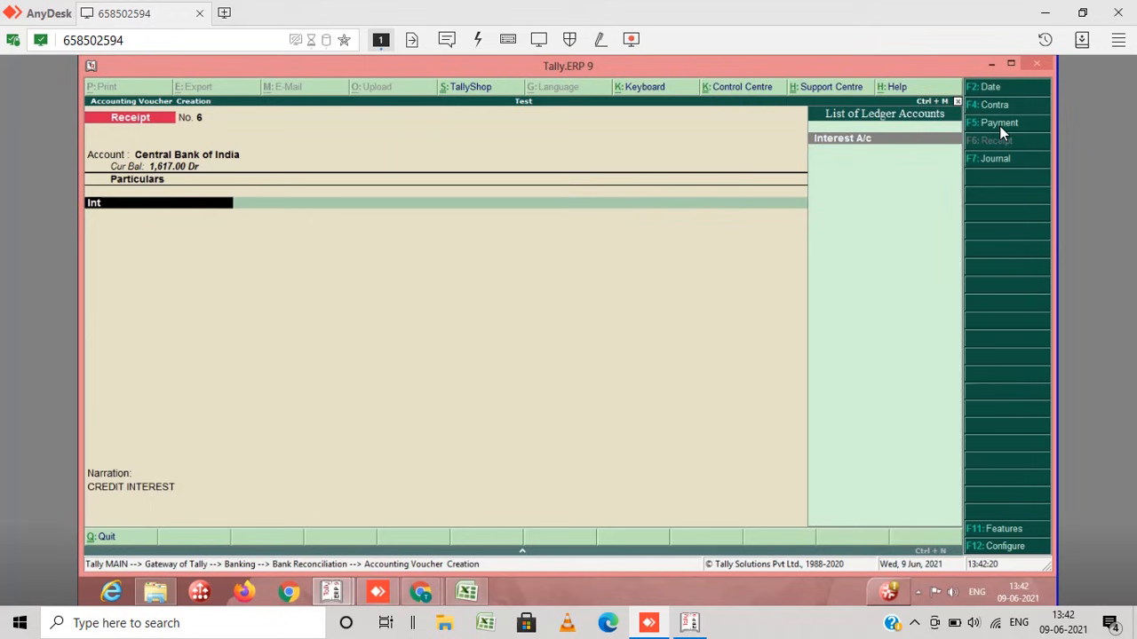
pyautogui.click(842, 139)
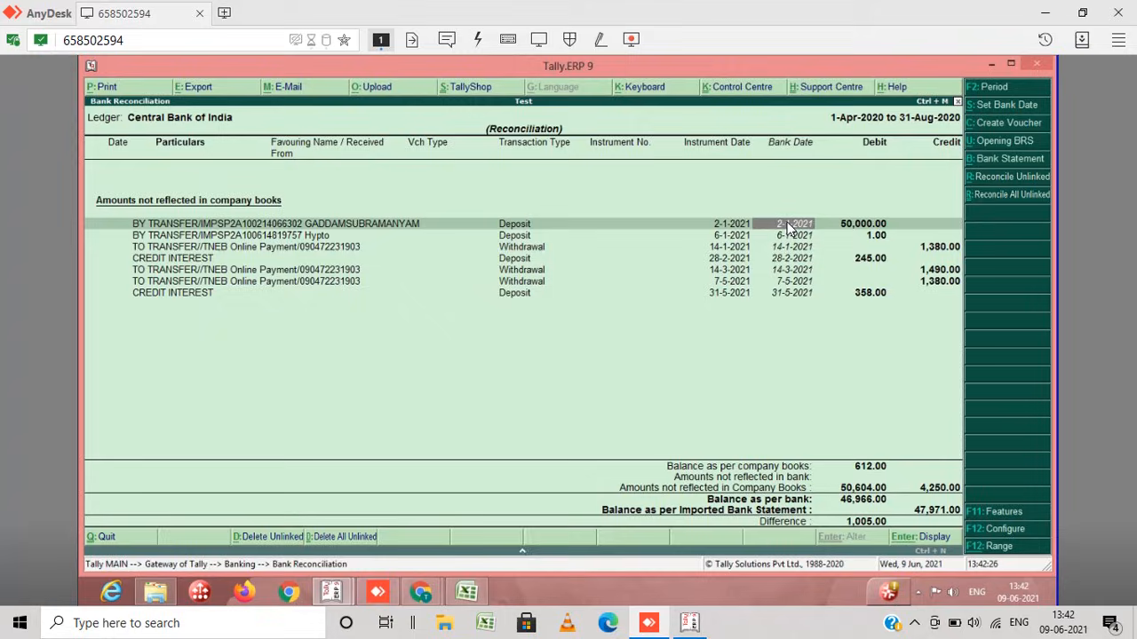
pyautogui.moveTo(1023, 142)
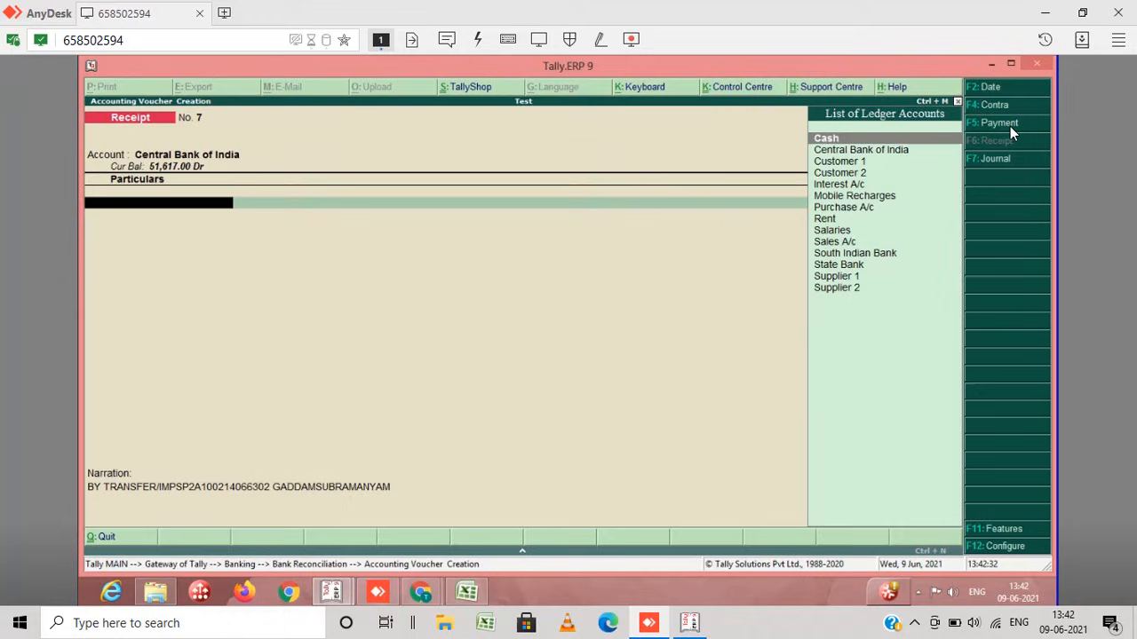
pyautogui.moveTo(550, 190)
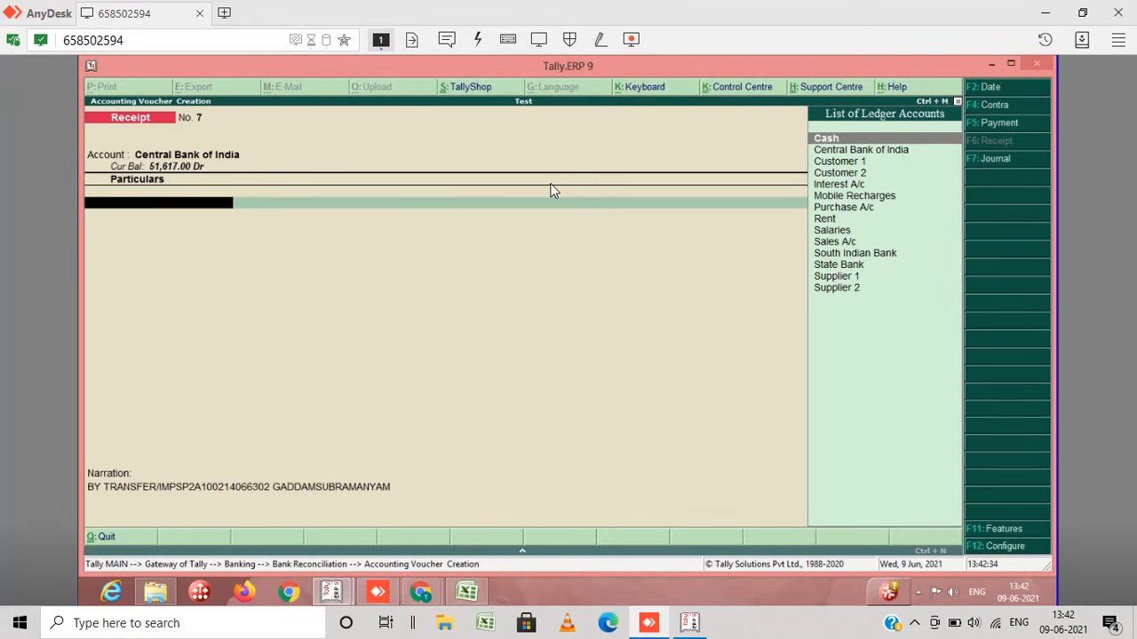
pyautogui.moveTo(796, 208)
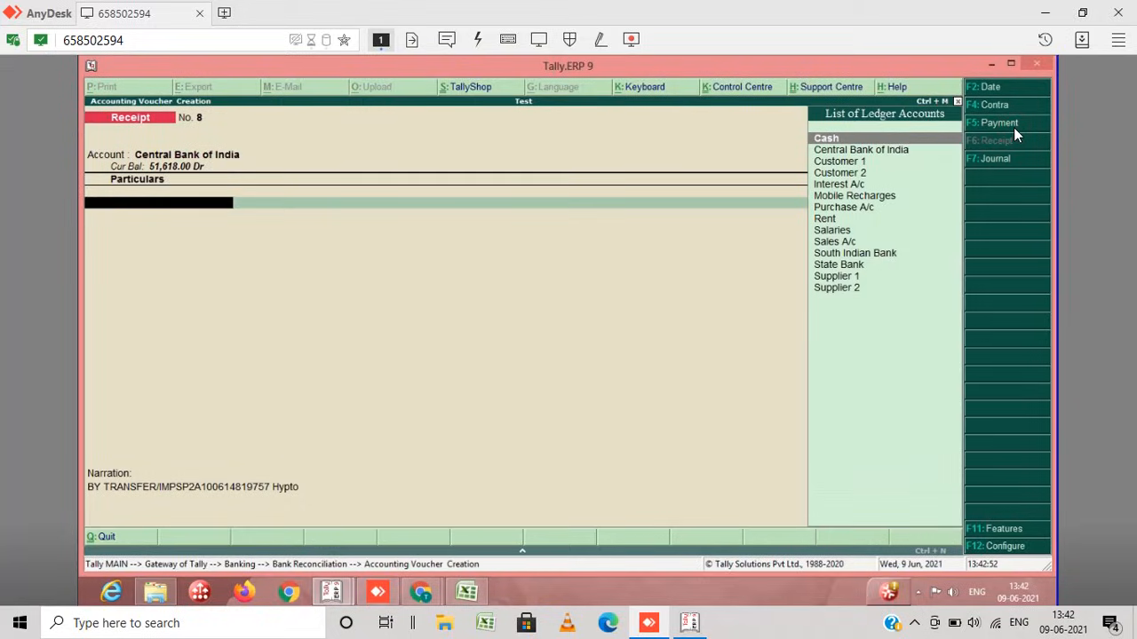
# Create a Suspense ledger under Sundry Creditors for the BY TRANSFER deposit receipts.
pyautogui.write('su')
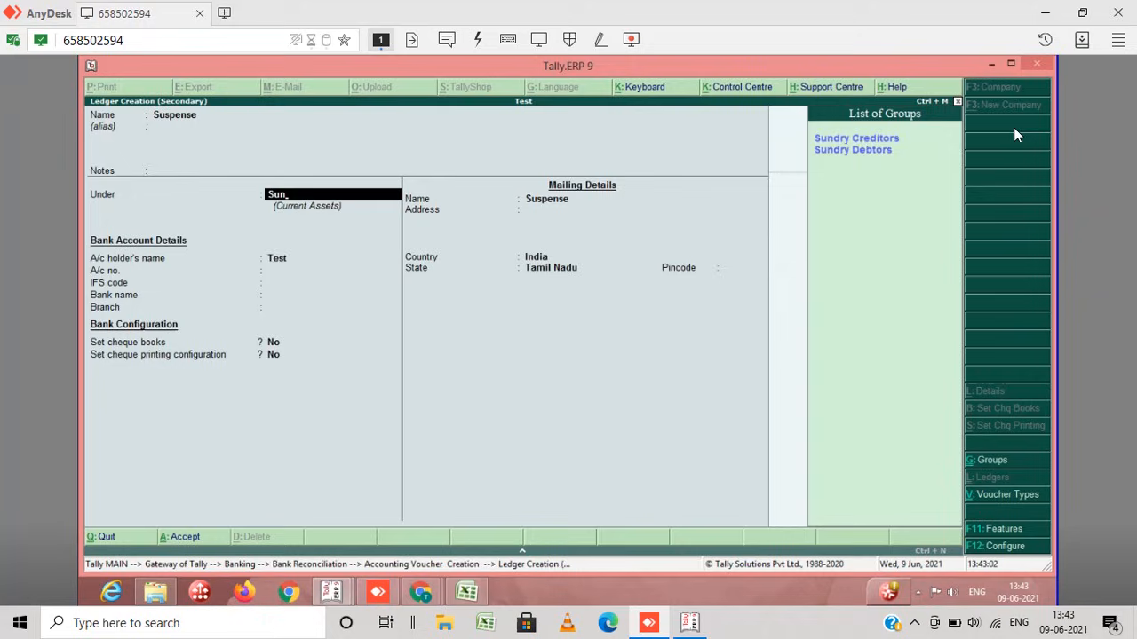
pyautogui.click(856, 139)
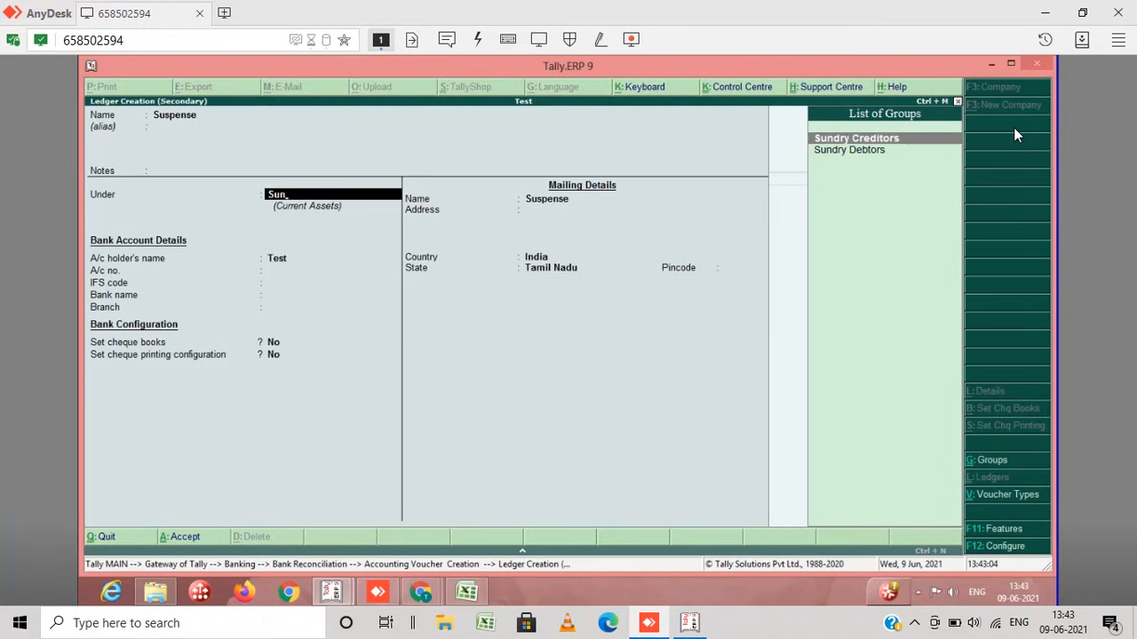
pyautogui.click(856, 139)
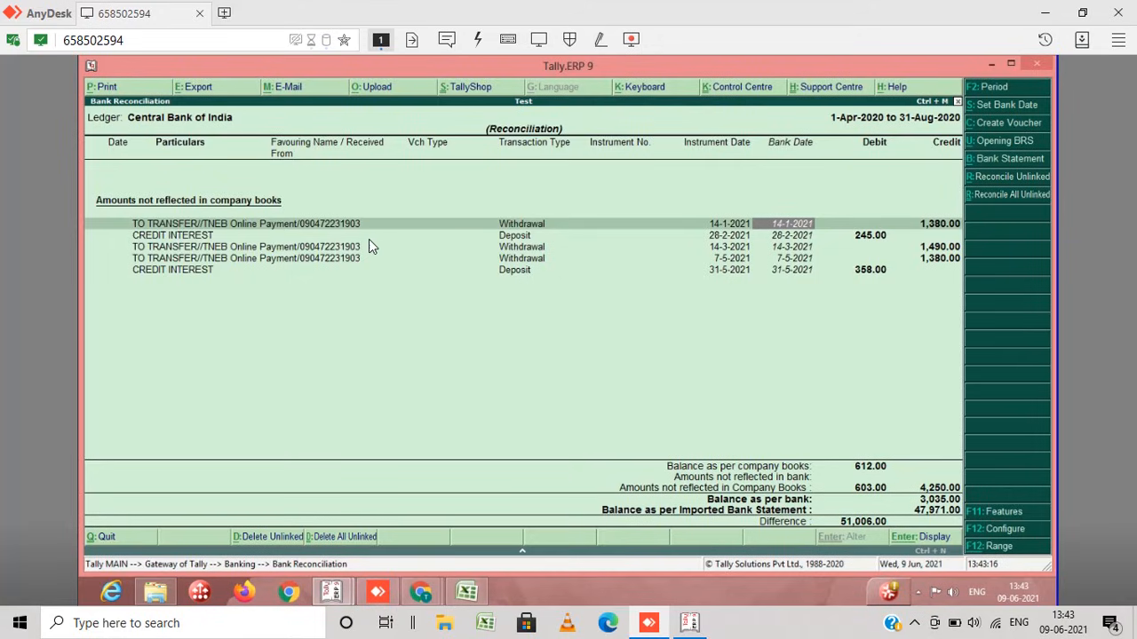
pyautogui.moveTo(698, 238)
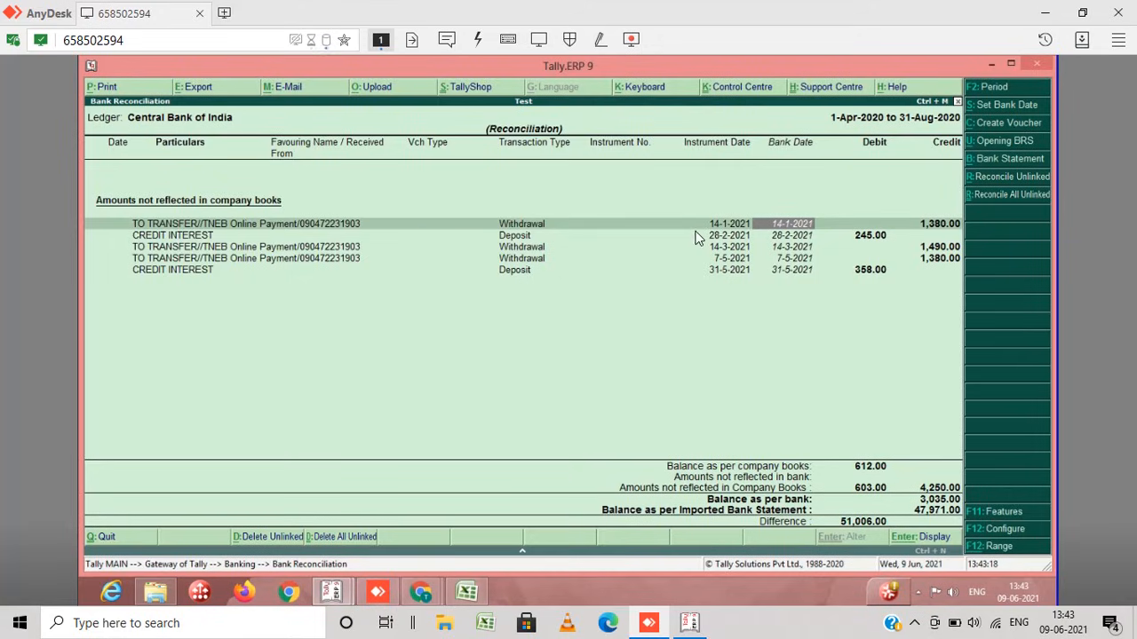
pyautogui.moveTo(732, 252)
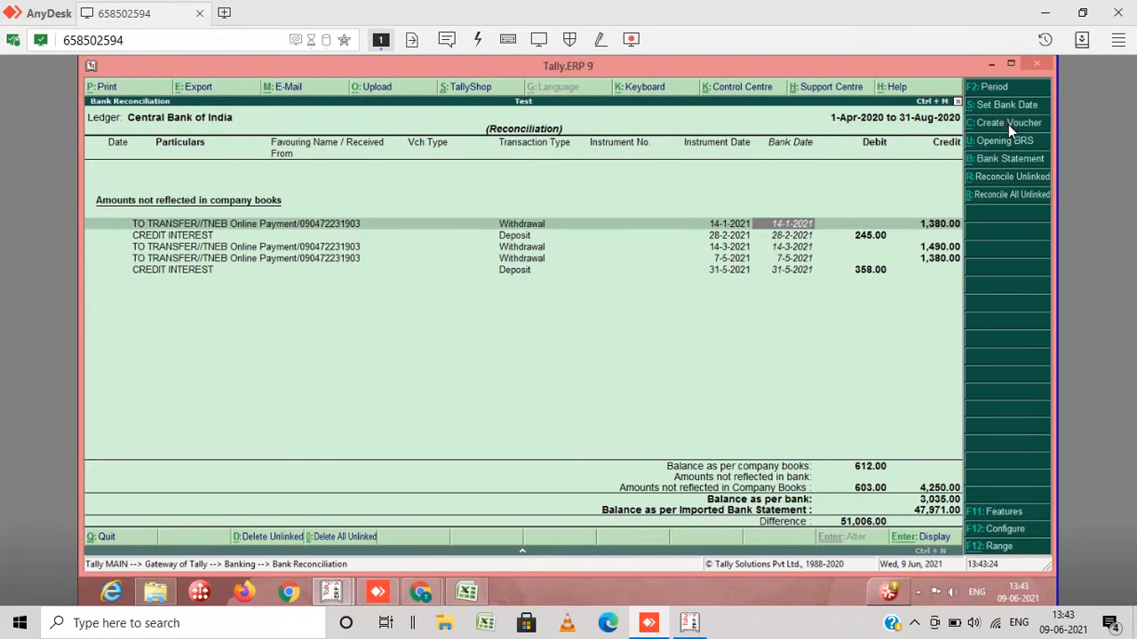
# Record the 14-1 TNEB withdrawal as a Payment using a new Electricity Charges ledger.
pyautogui.click(1009, 122)
pyautogui.write('Indi')
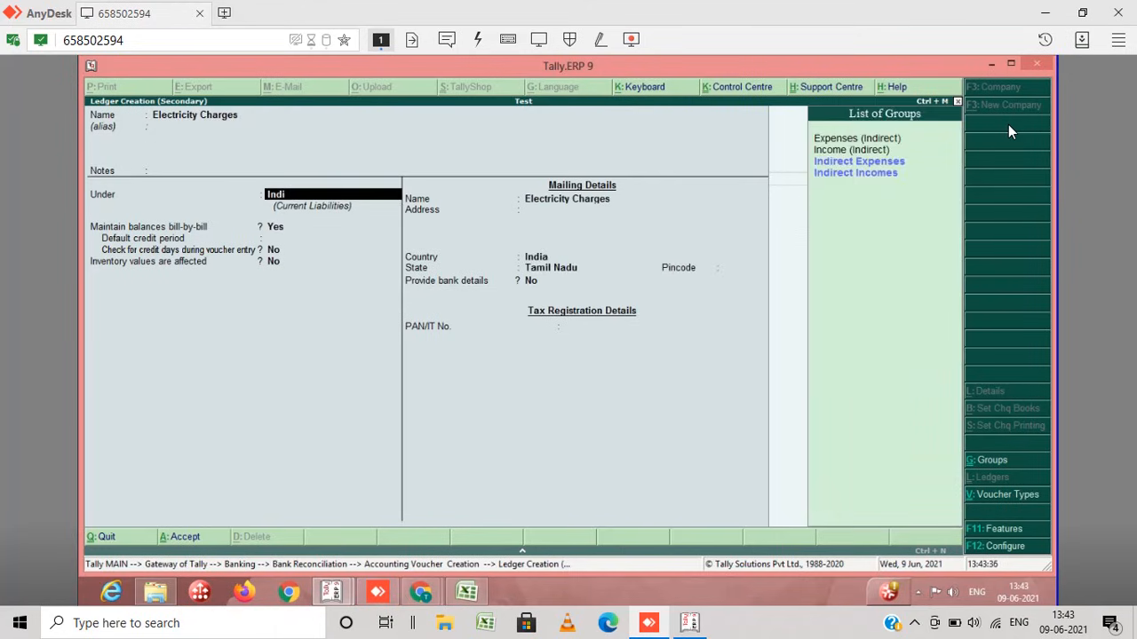
pyautogui.click(860, 160)
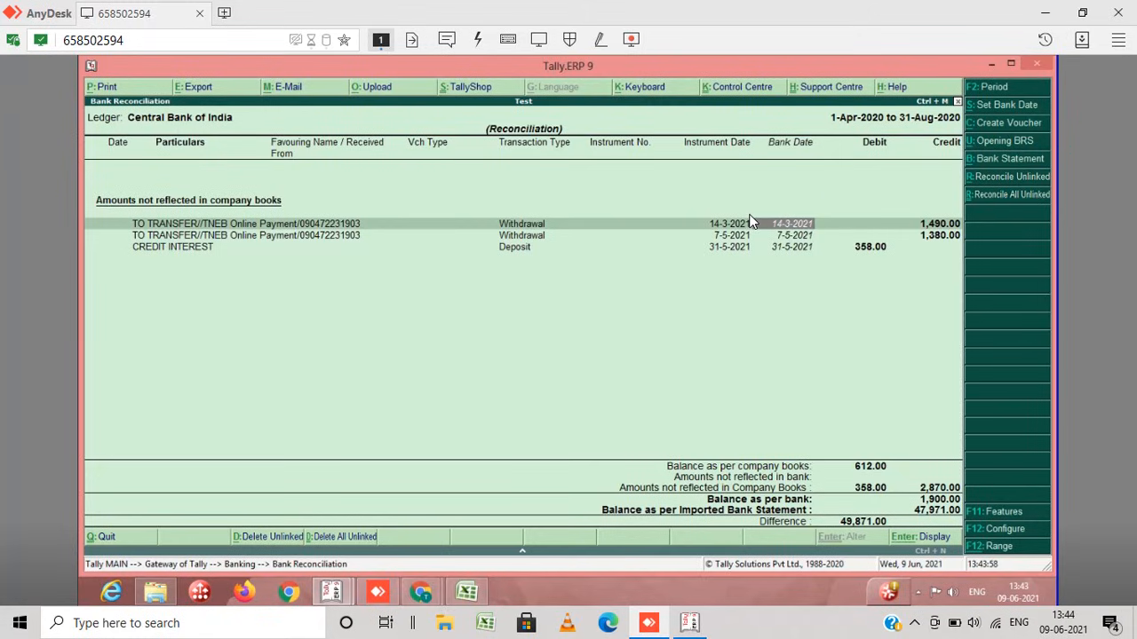
pyautogui.moveTo(984, 134)
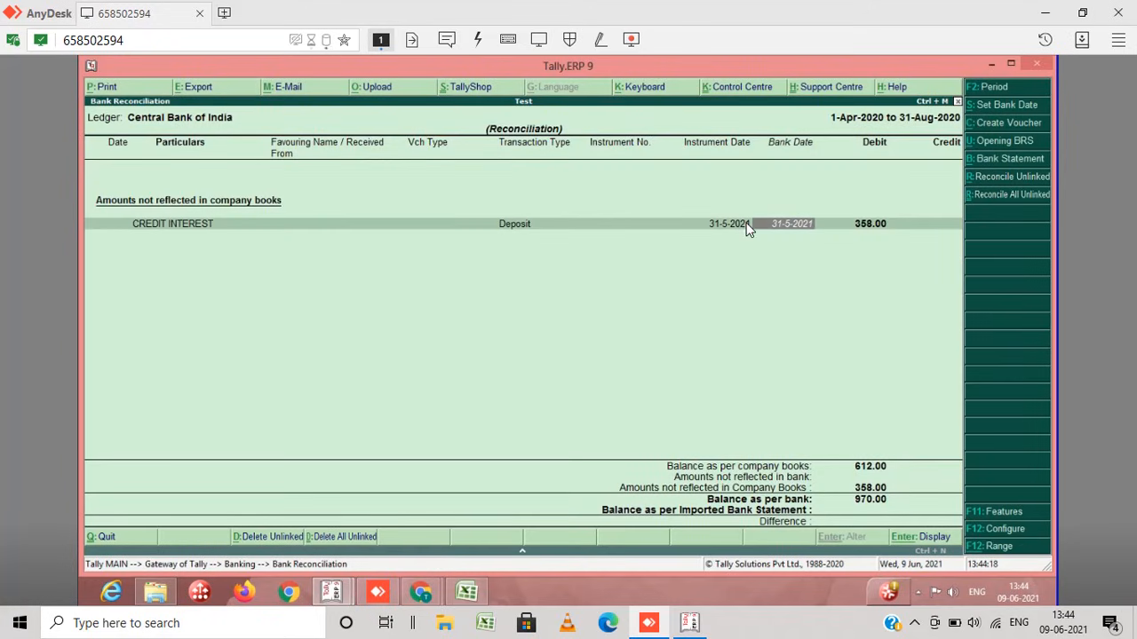
pyautogui.moveTo(924, 187)
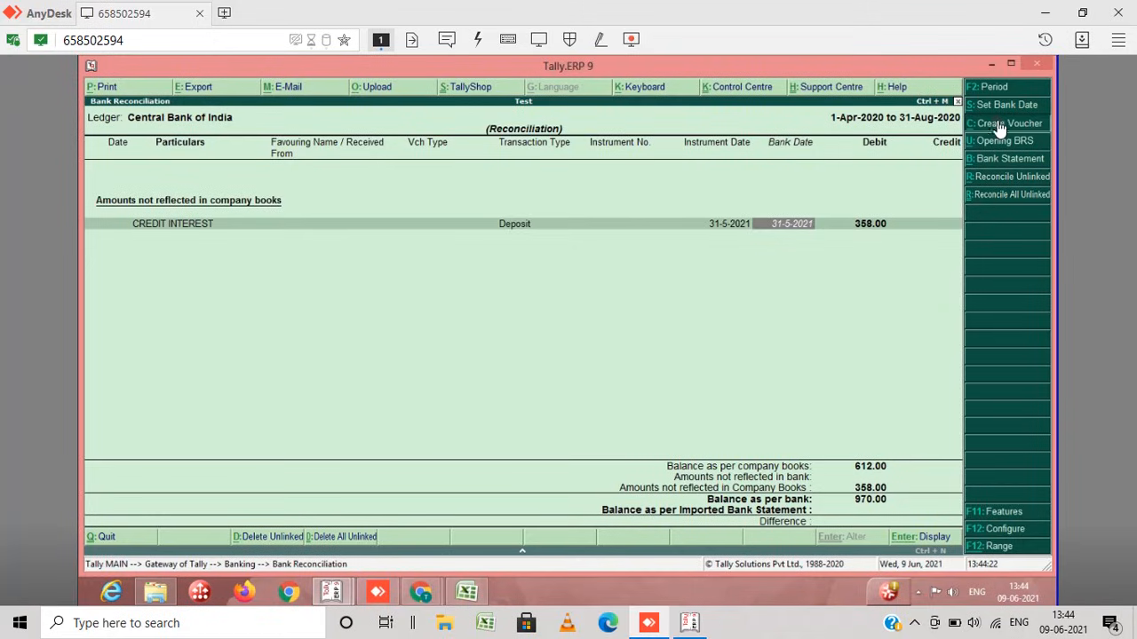
# Start a Receipt voucher for the last 31-5 CREDIT INTEREST entry.
pyautogui.click(1007, 123)
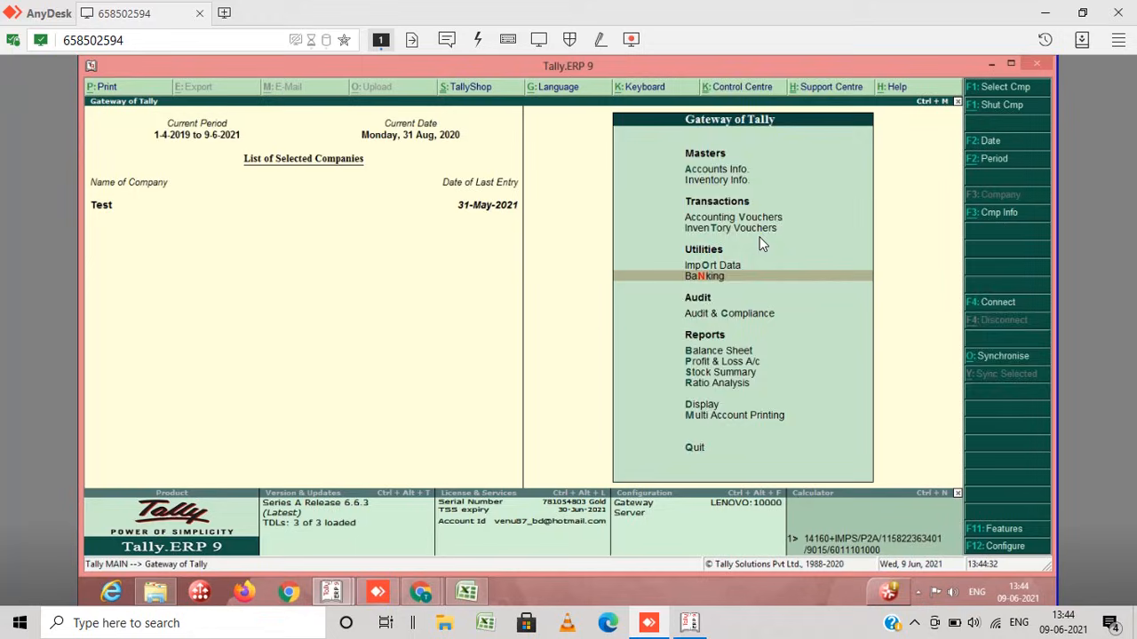
# Display the Central Bank of India ledger vouchers showing the 47,971.00 closing balance.
pyautogui.click(705, 275)
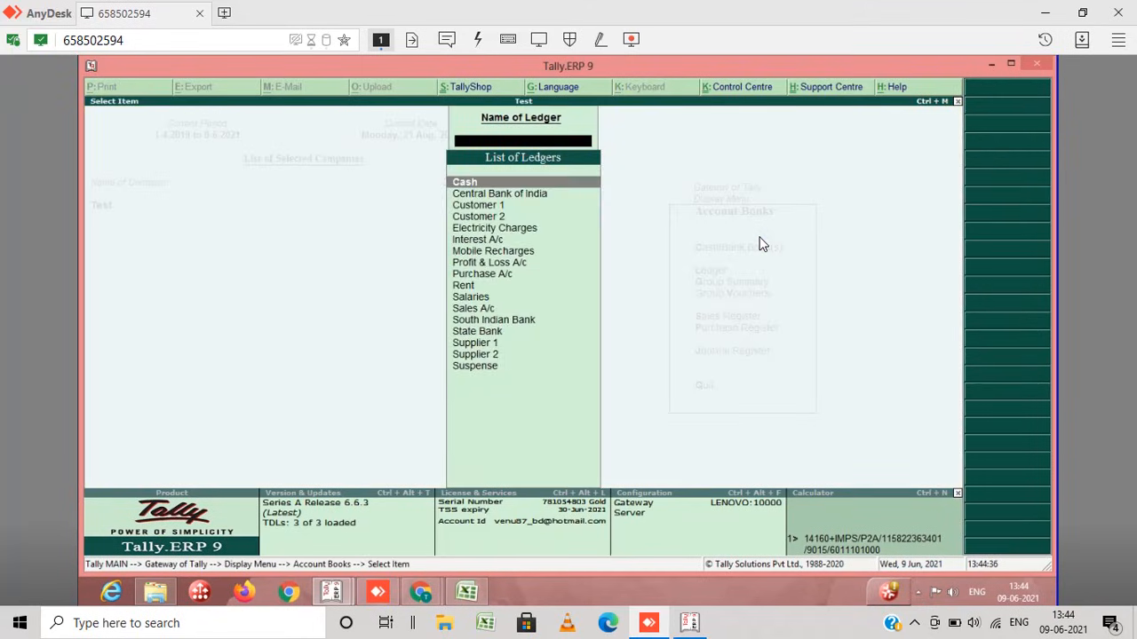
pyautogui.write('Inter')
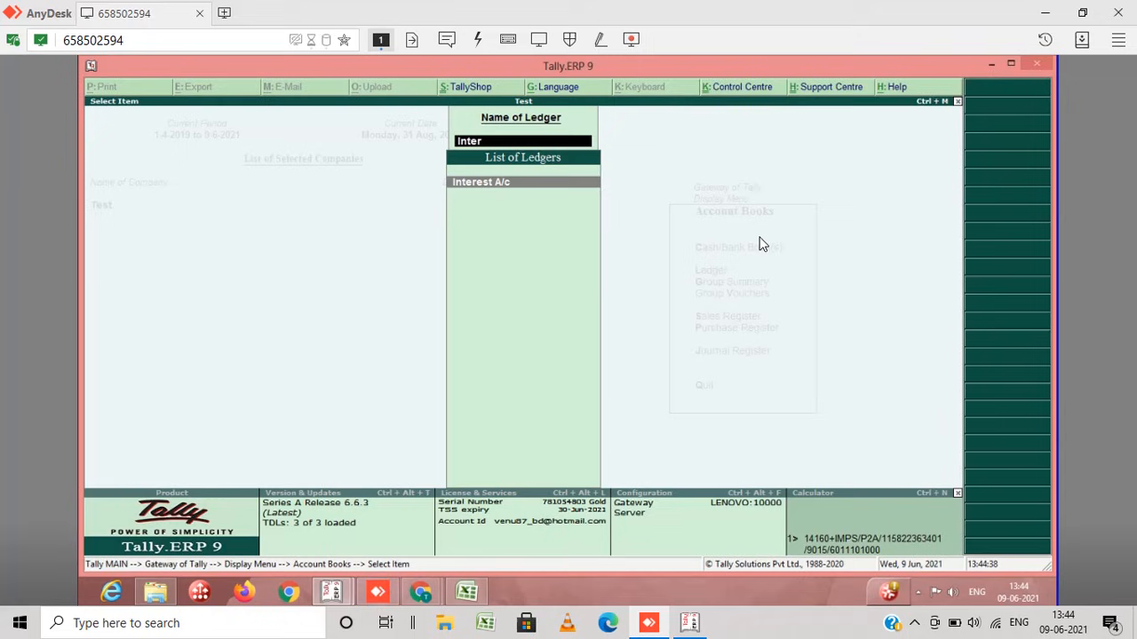
pyautogui.write('Cen')
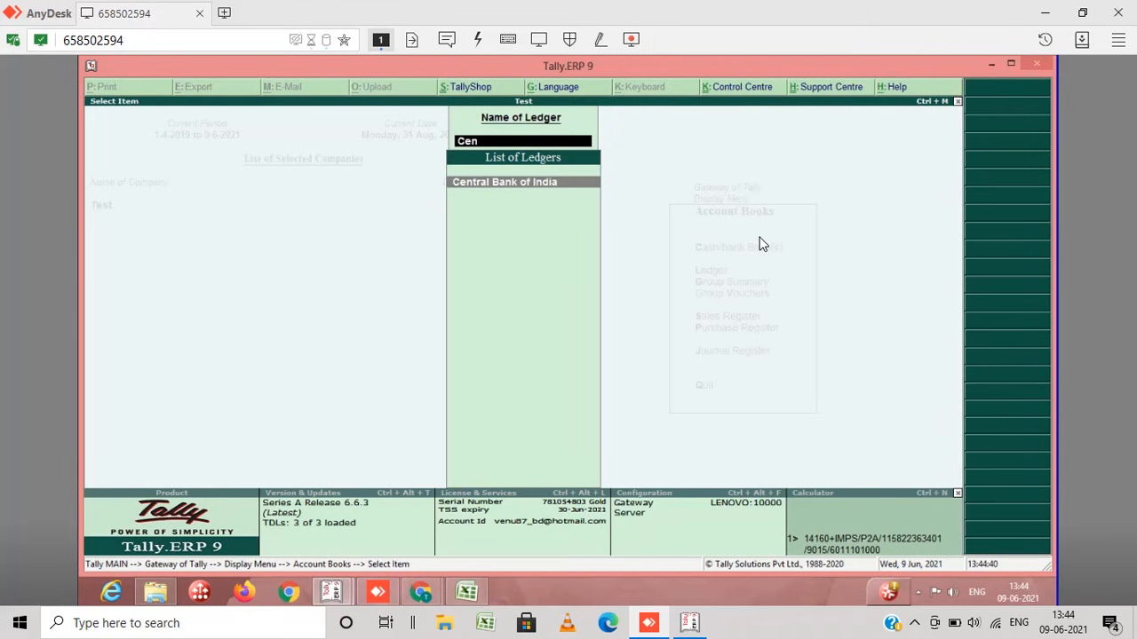
pyautogui.click(505, 181)
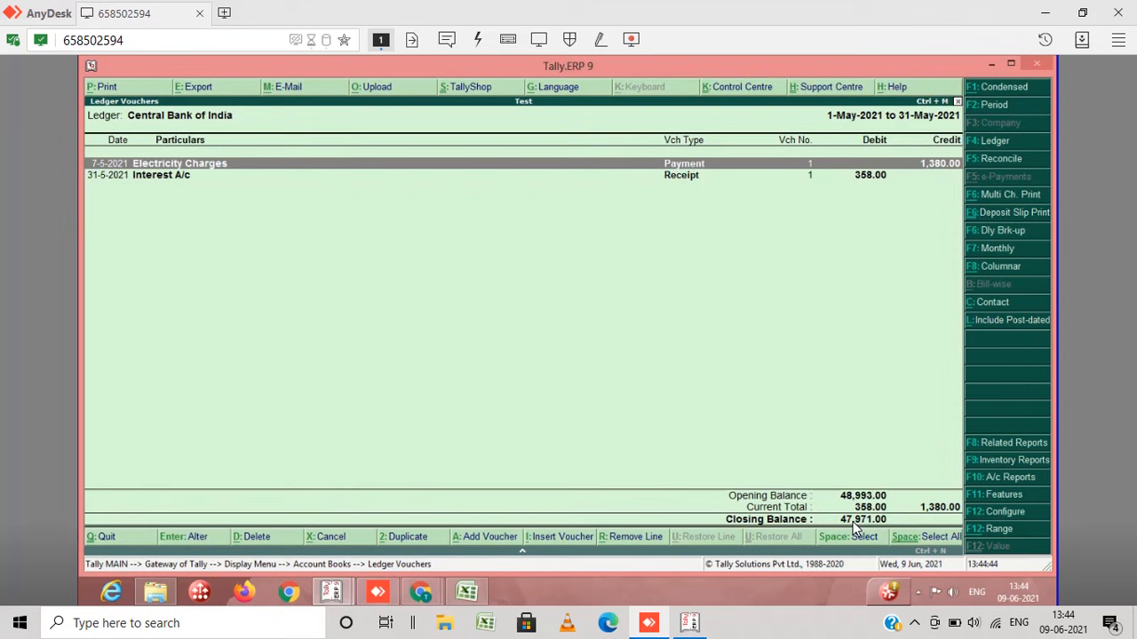
pyautogui.click(465, 591)
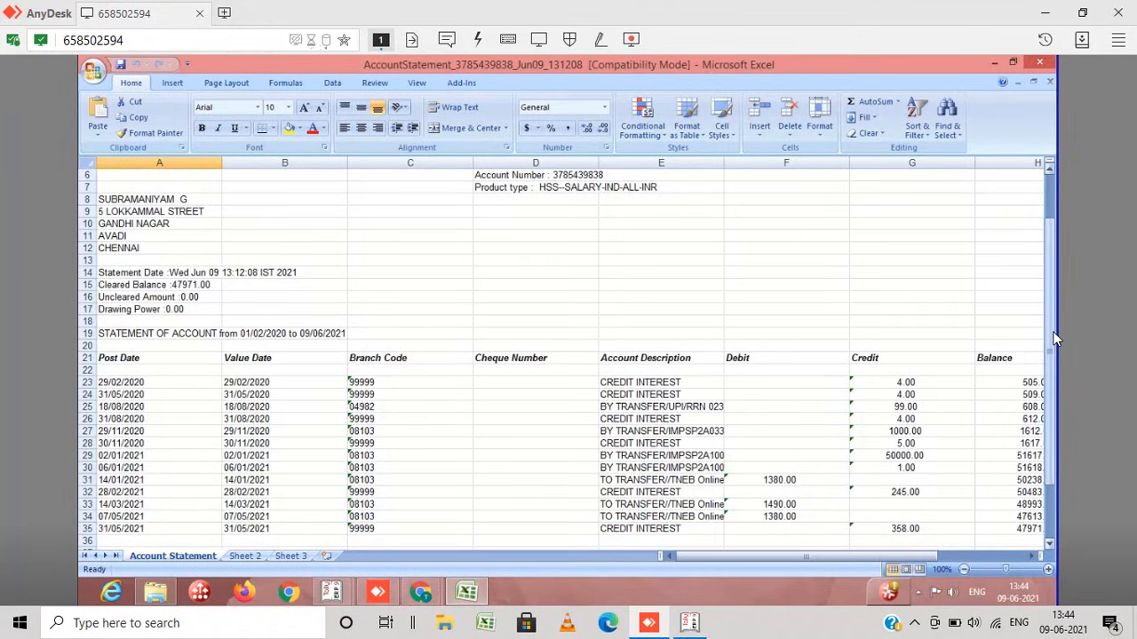
pyautogui.moveTo(1062, 497)
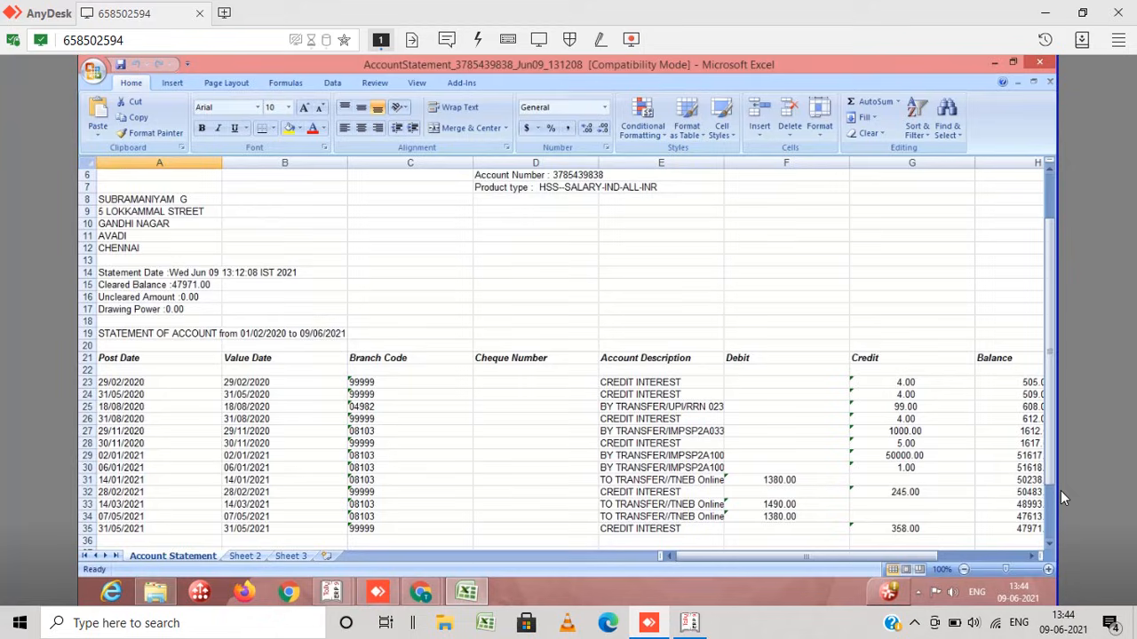
# Scroll the AccountStatement workbook to the Balance column reading 47971.
pyautogui.scroll(-3)
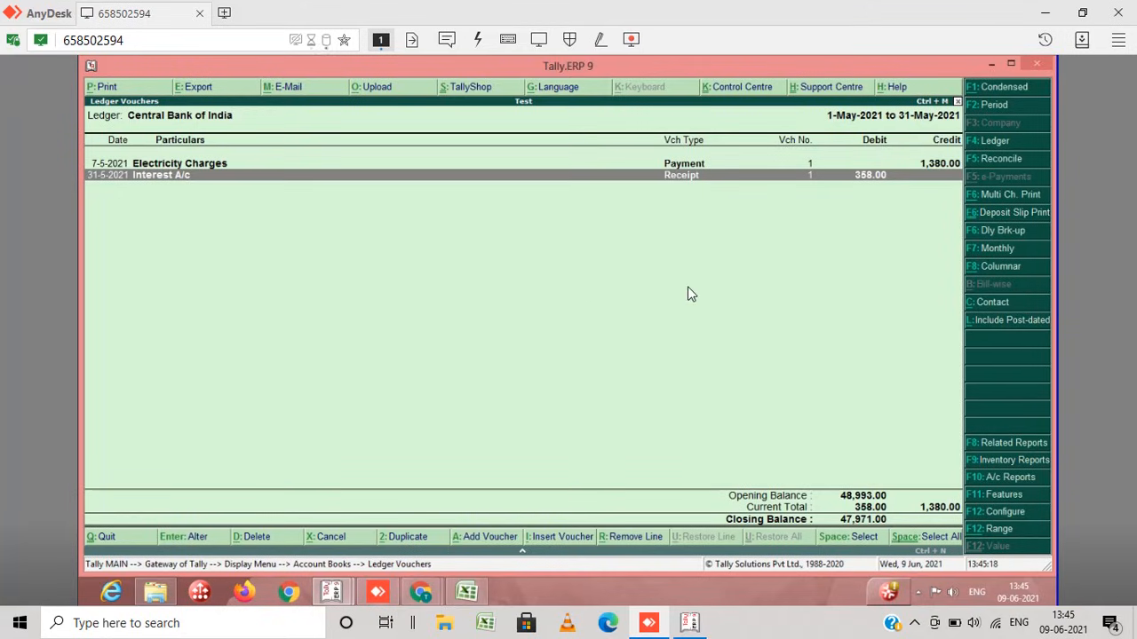
pyautogui.moveTo(723, 288)
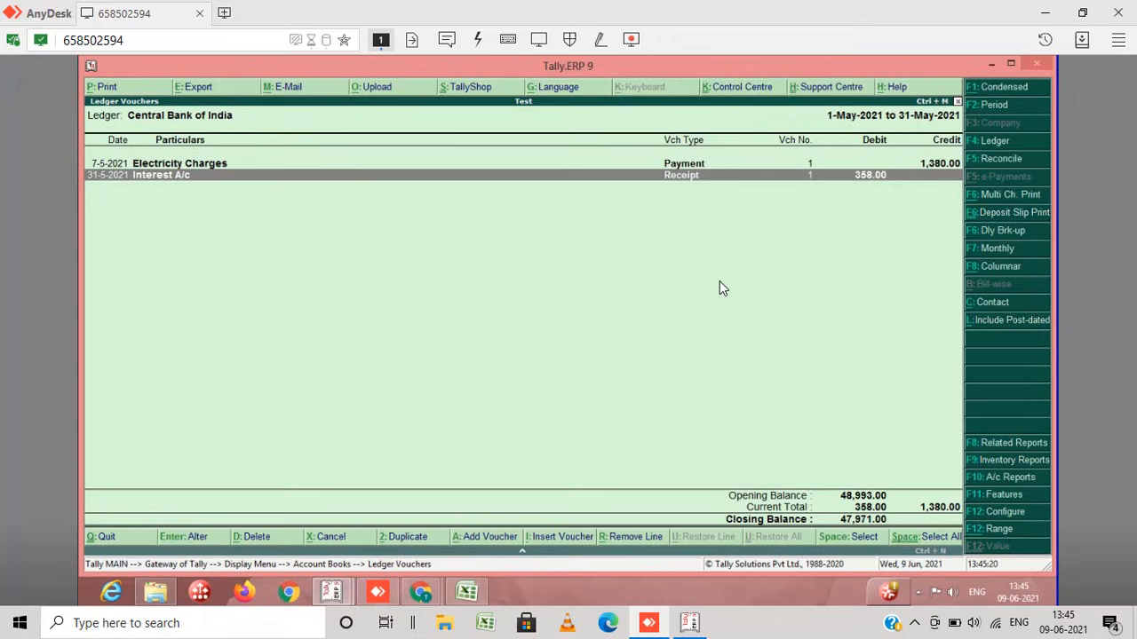
pyautogui.moveTo(582, 288)
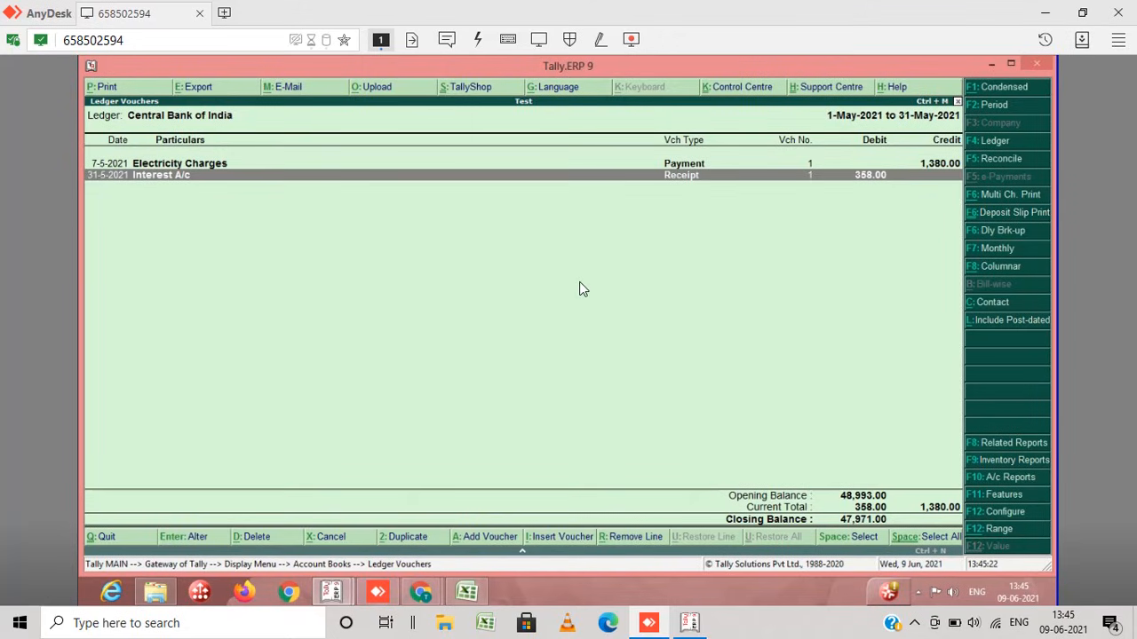